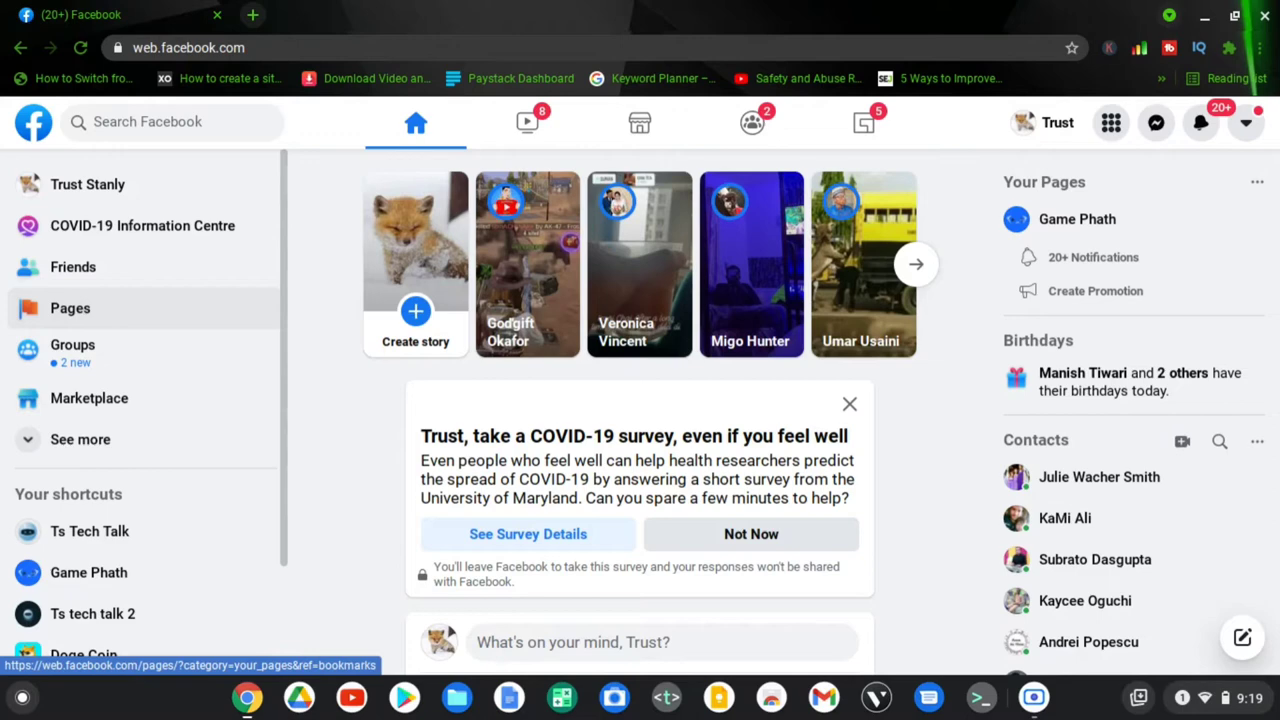
# Go to the Pages section listing the four pages the account manages.
pyautogui.click(70, 308)
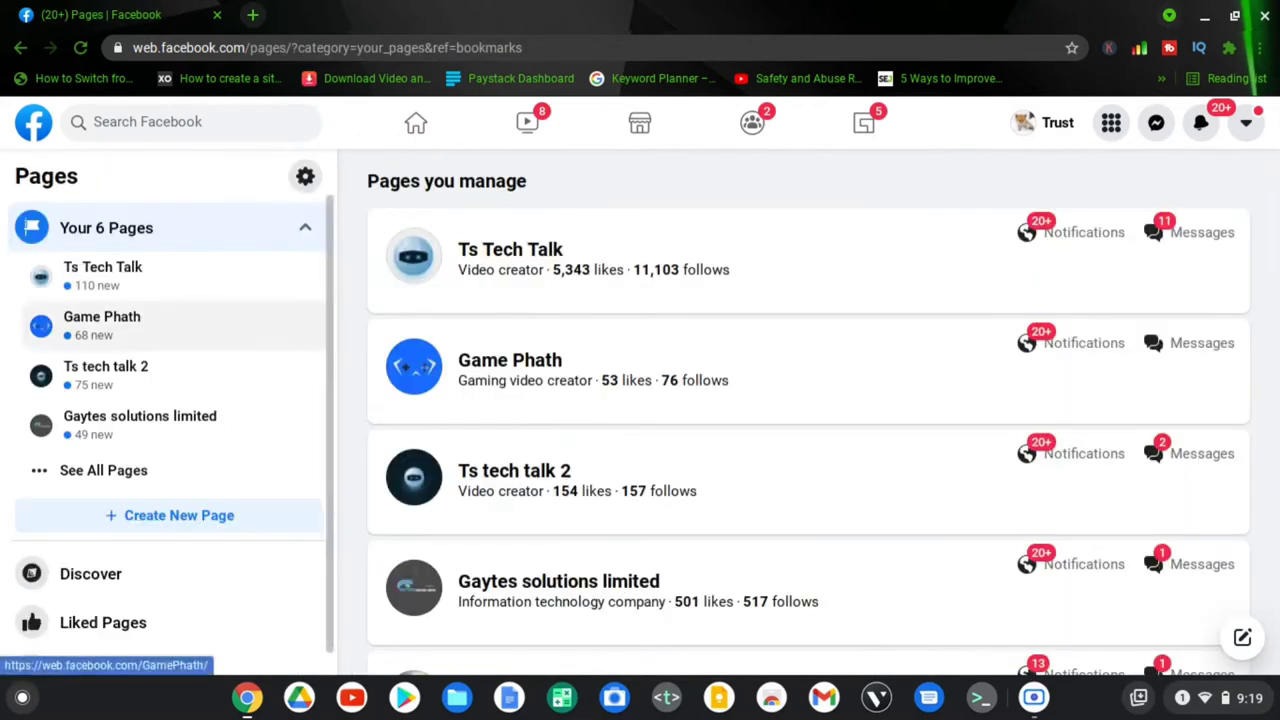
pyautogui.moveTo(534, 250)
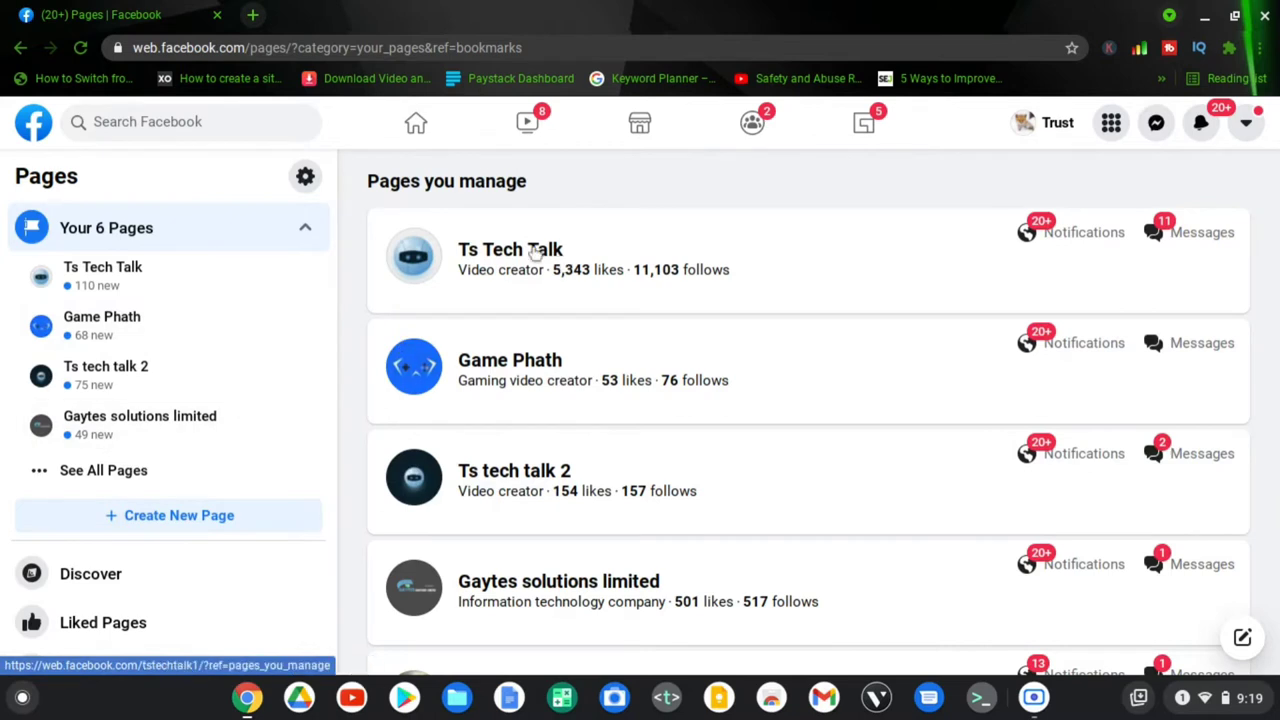
pyautogui.moveTo(536, 252)
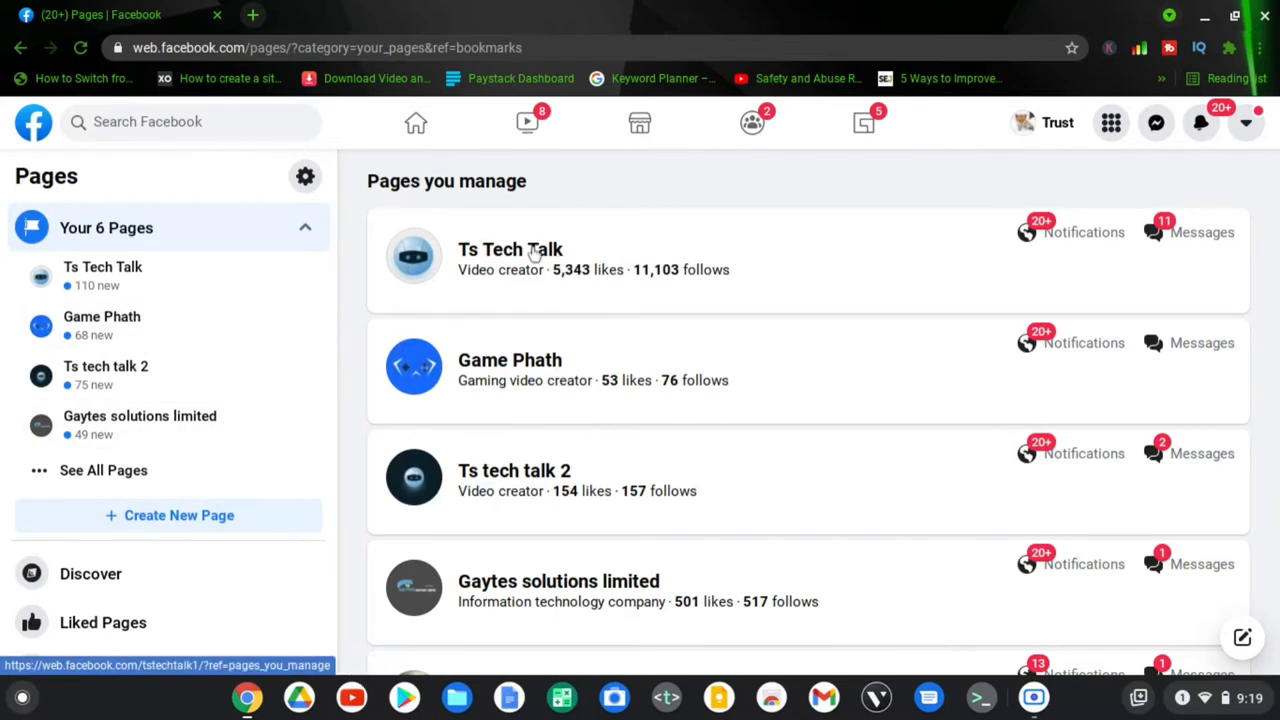
pyautogui.moveTo(534, 254)
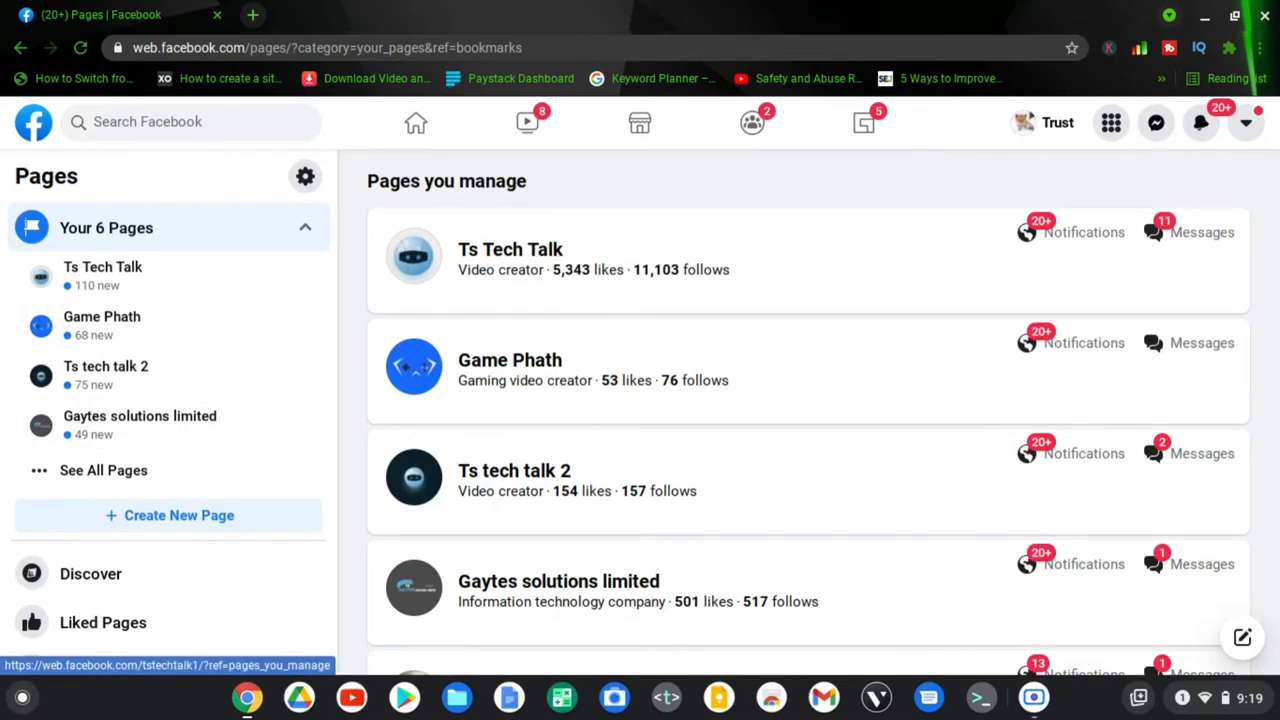
# Select Ts Tech Talk from the managed pages list to load its management view.
pyautogui.click(510, 248)
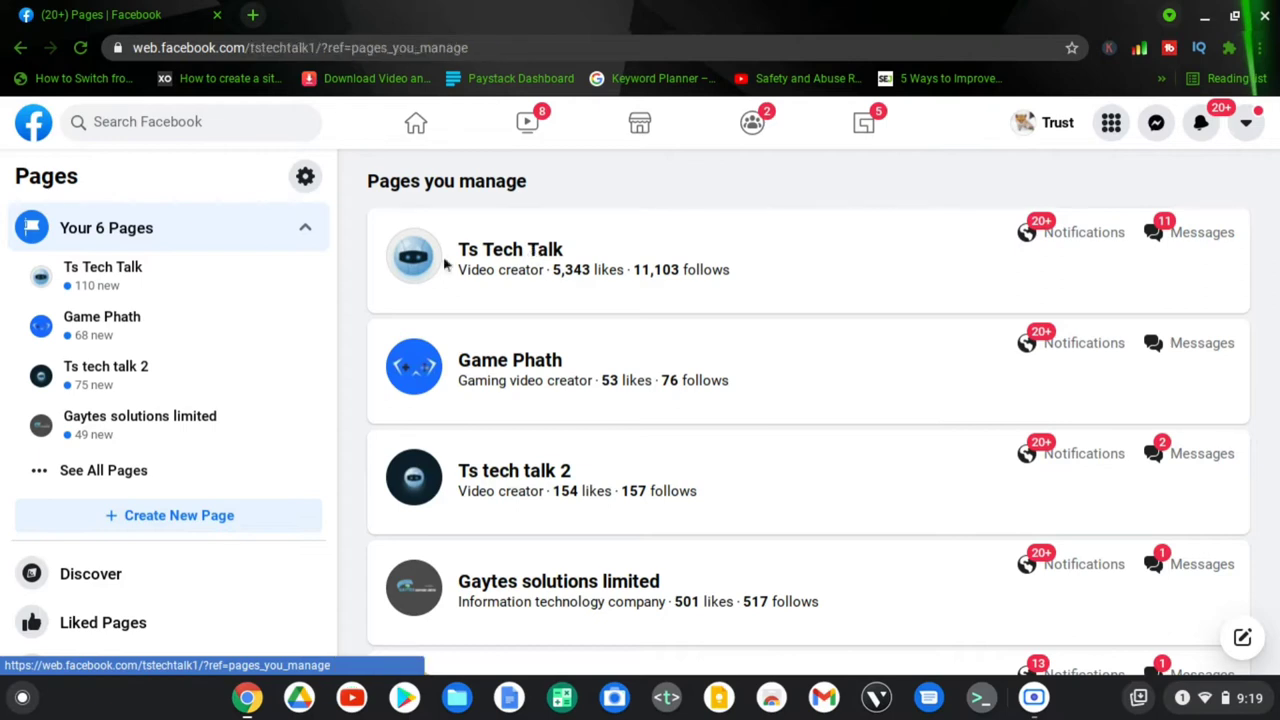
pyautogui.moveTo(480, 262)
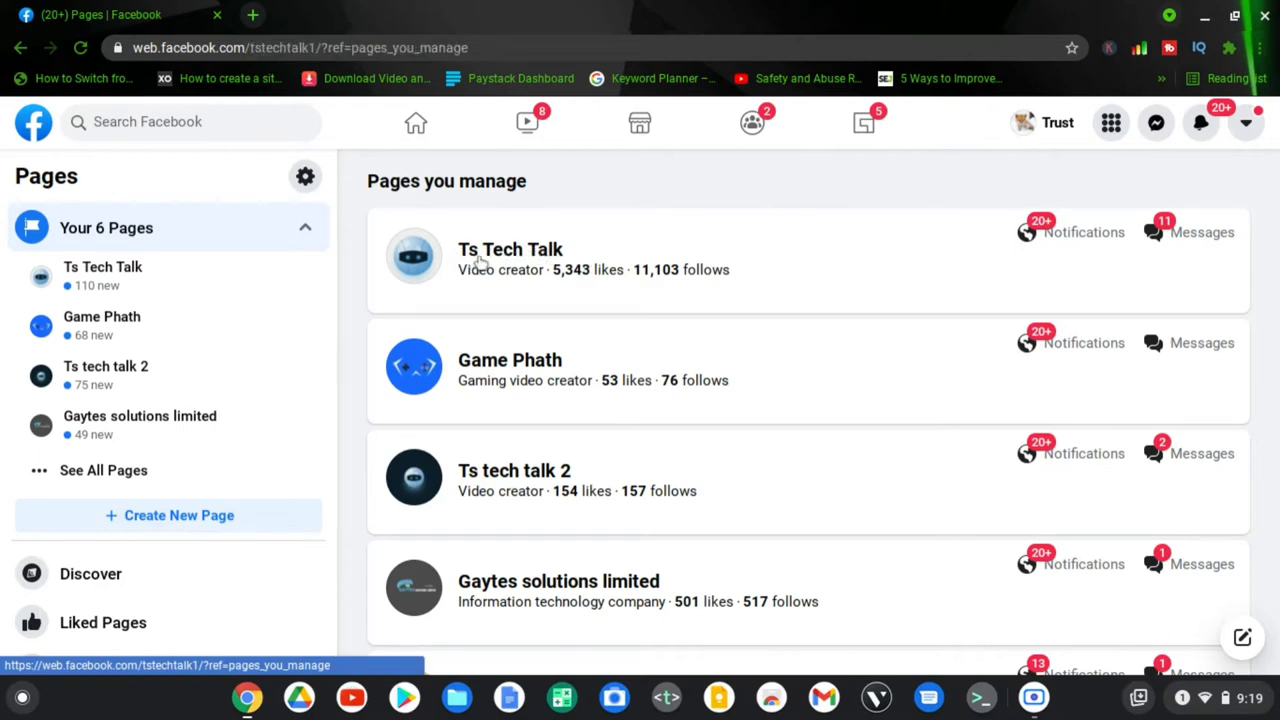
pyautogui.moveTo(490, 258)
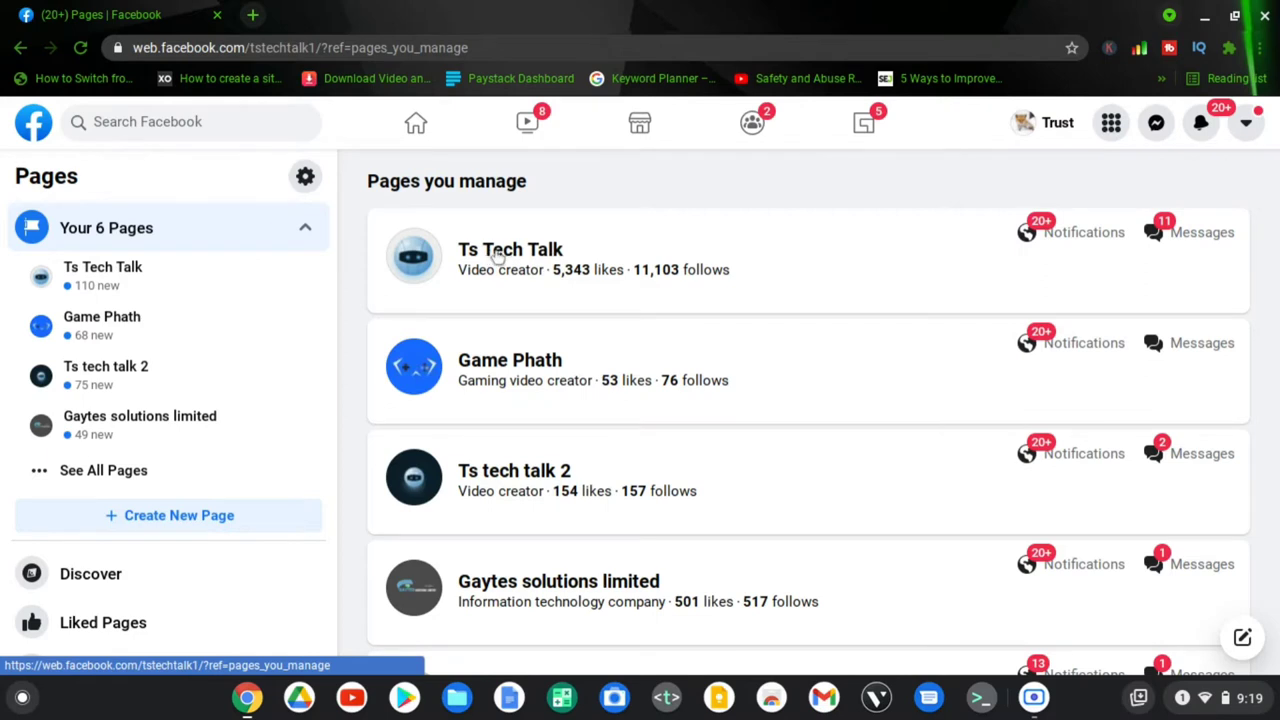
pyautogui.moveTo(540, 262)
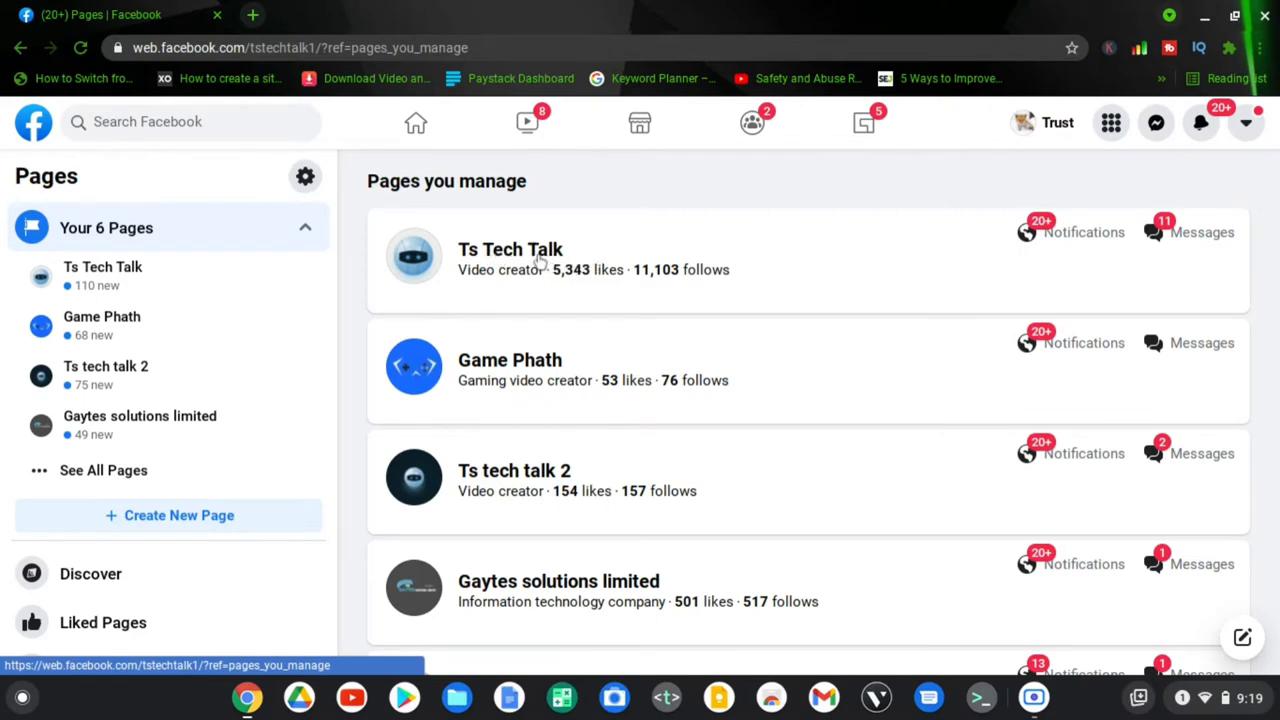
pyautogui.click(510, 248)
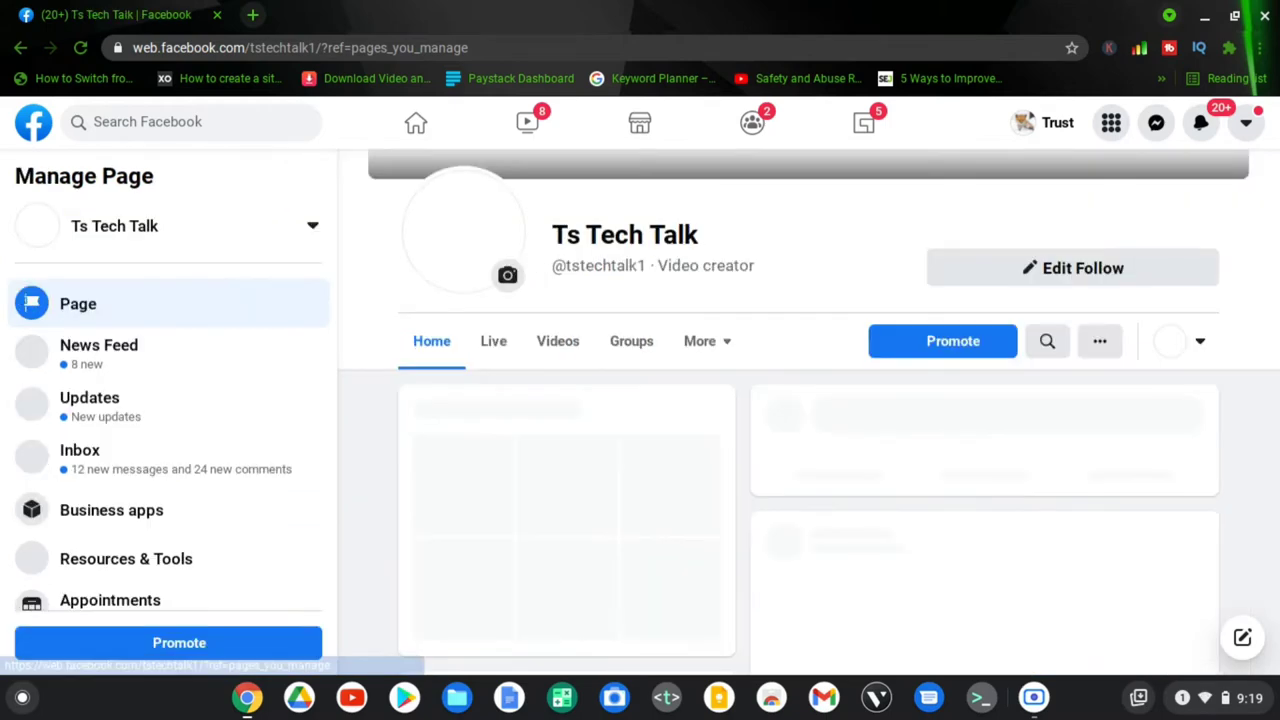
pyautogui.moveTo(562, 160)
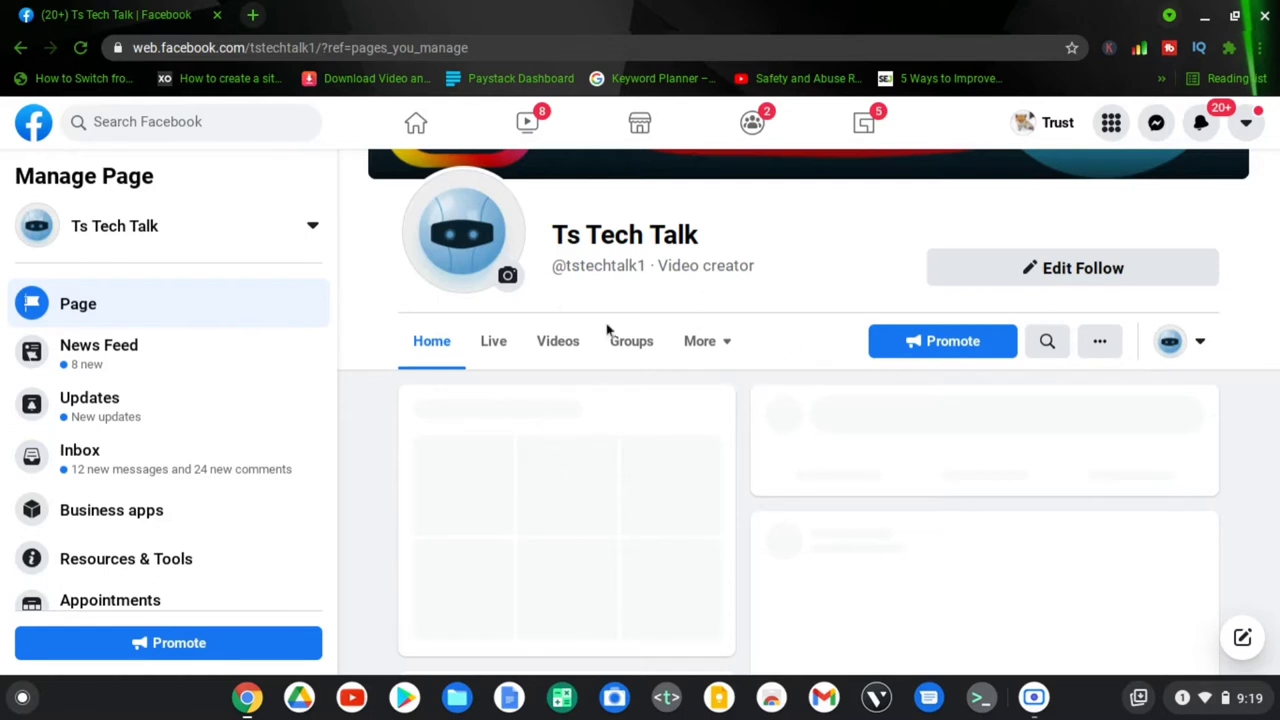
pyautogui.moveTo(632, 340)
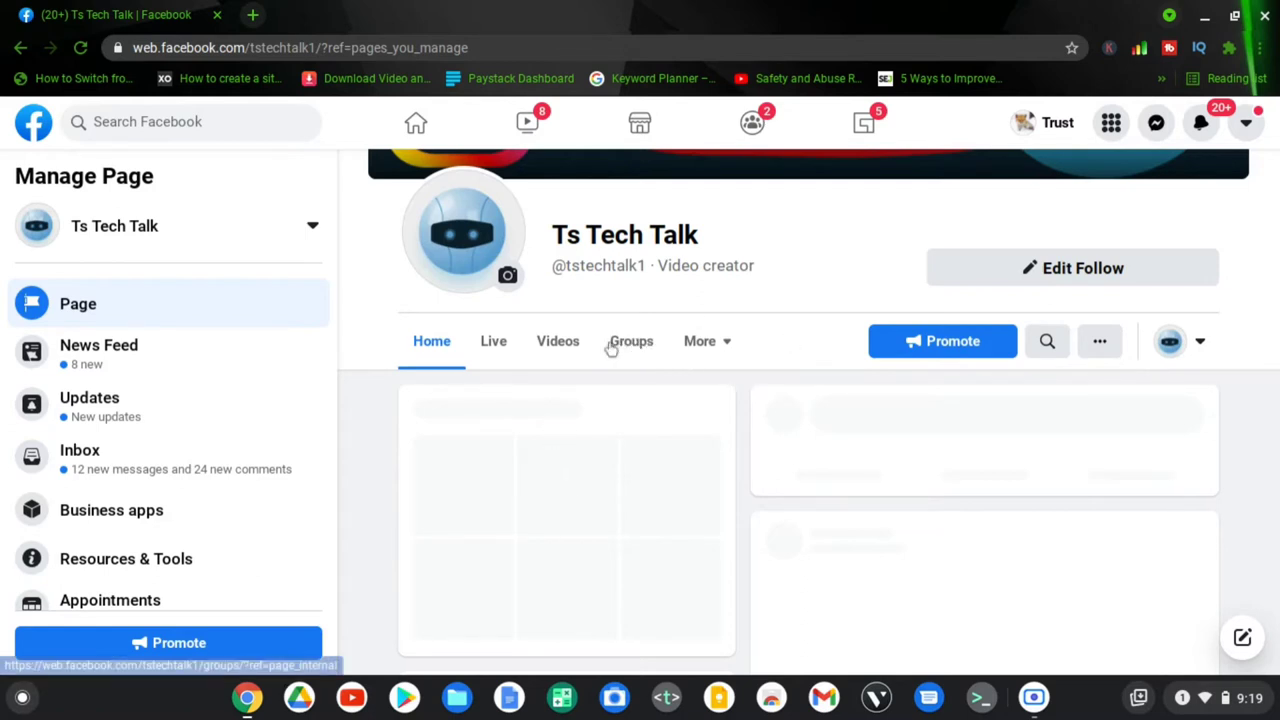
pyautogui.moveTo(632, 340)
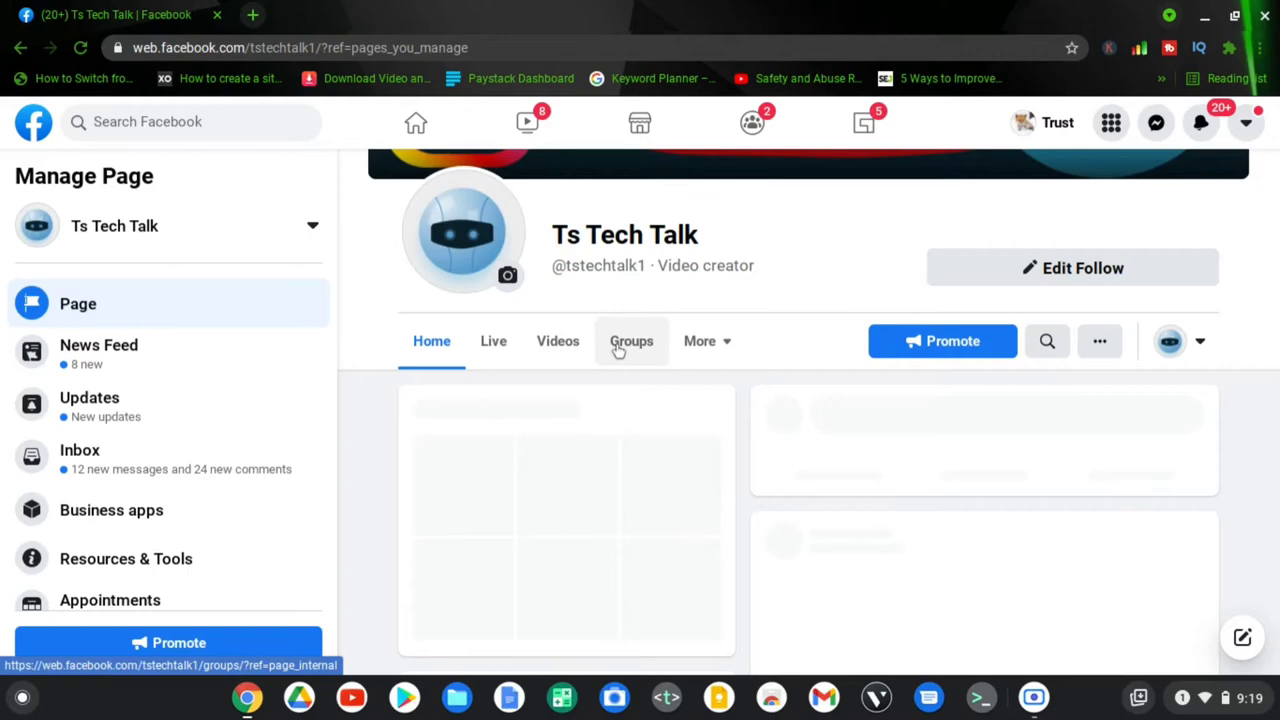
pyautogui.moveTo(638, 356)
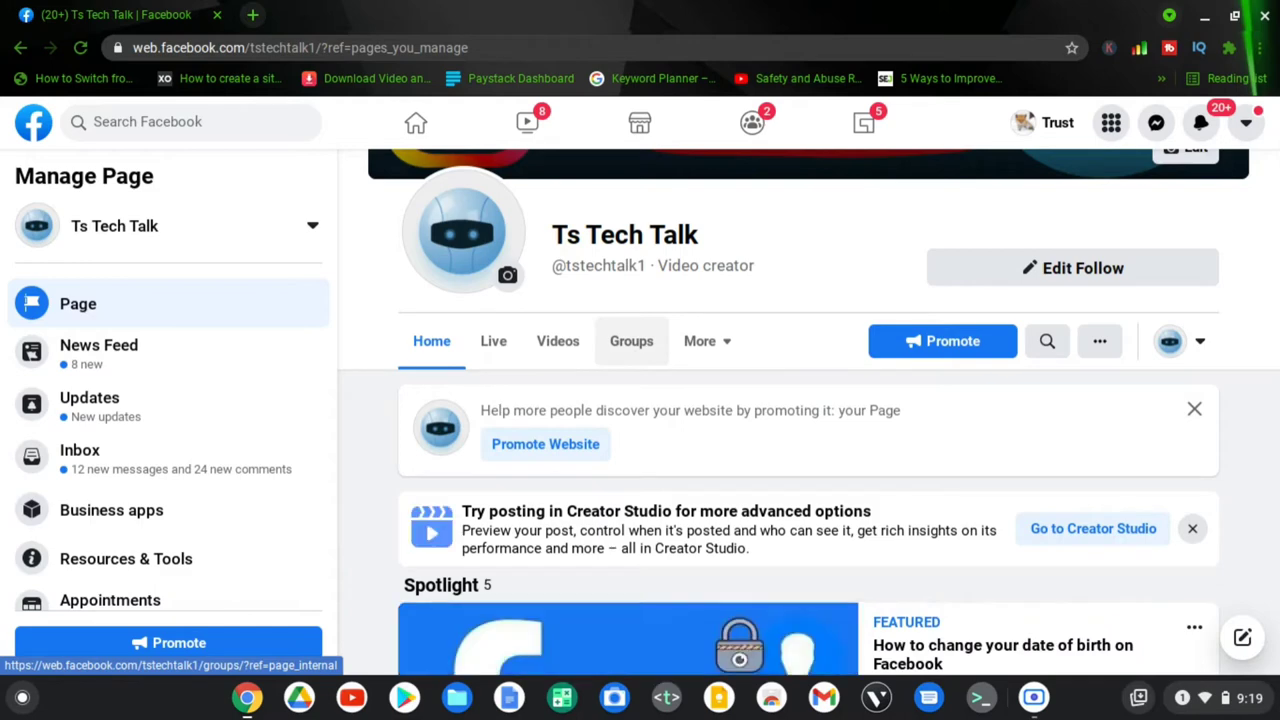
# Show the page's Linked groups section listing Entertainment center and USA YouTube Subscribers.
pyautogui.click(632, 340)
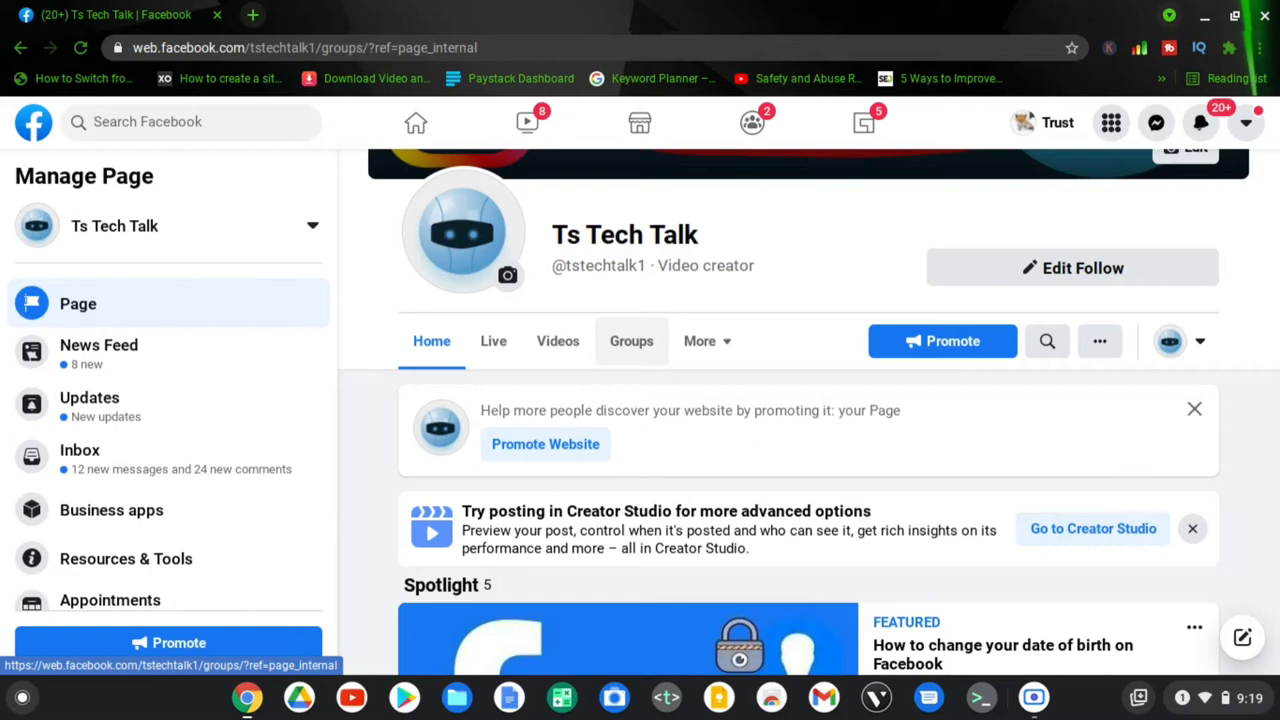
pyautogui.click(632, 340)
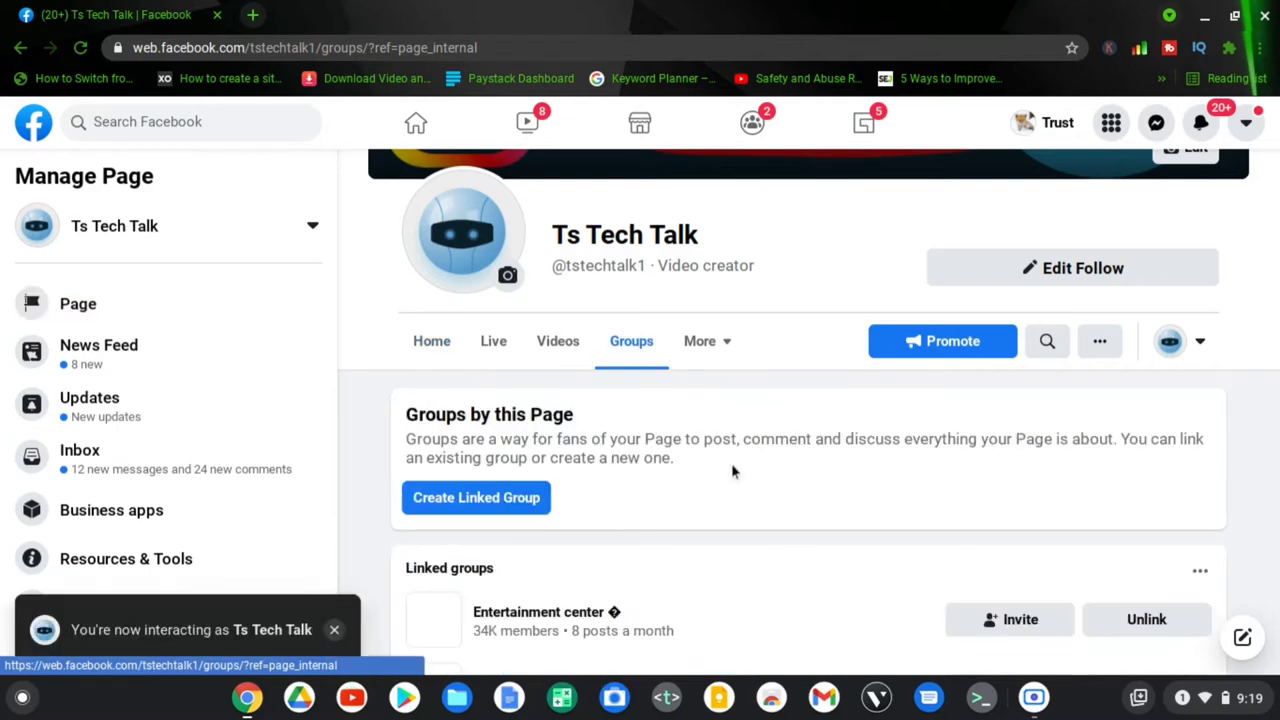
pyautogui.scroll(-3)
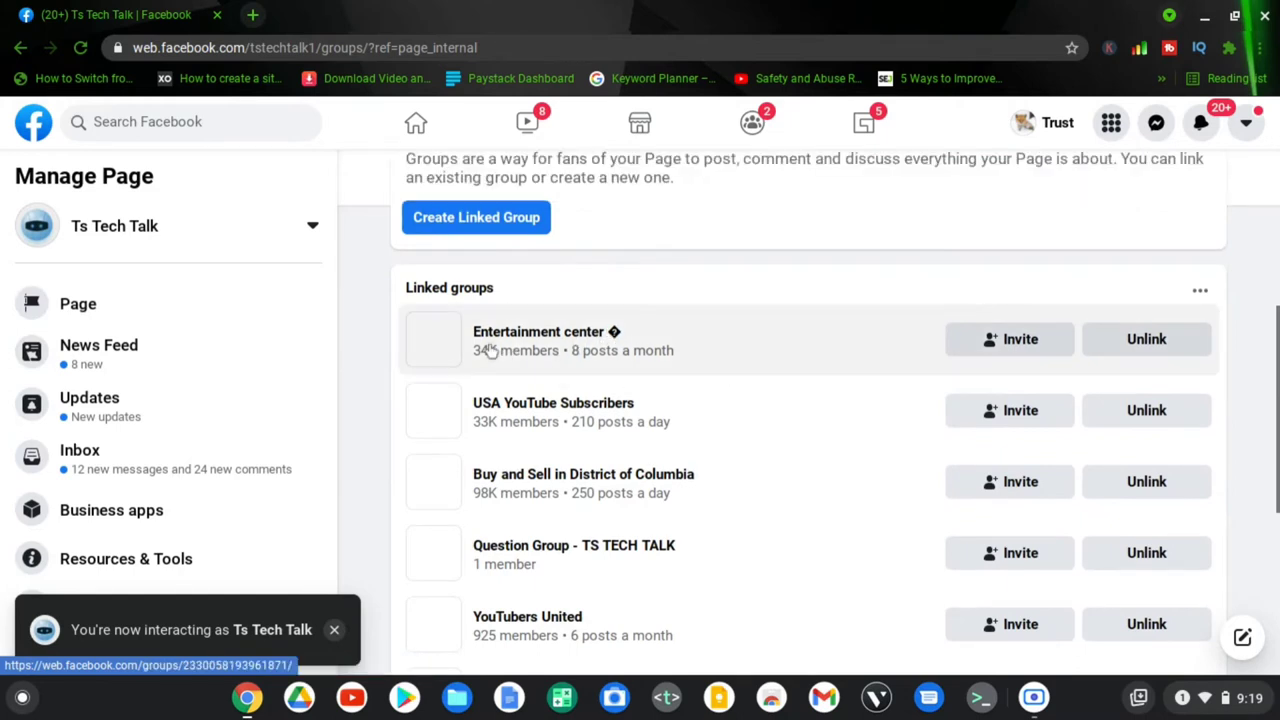
pyautogui.moveTo(556, 338)
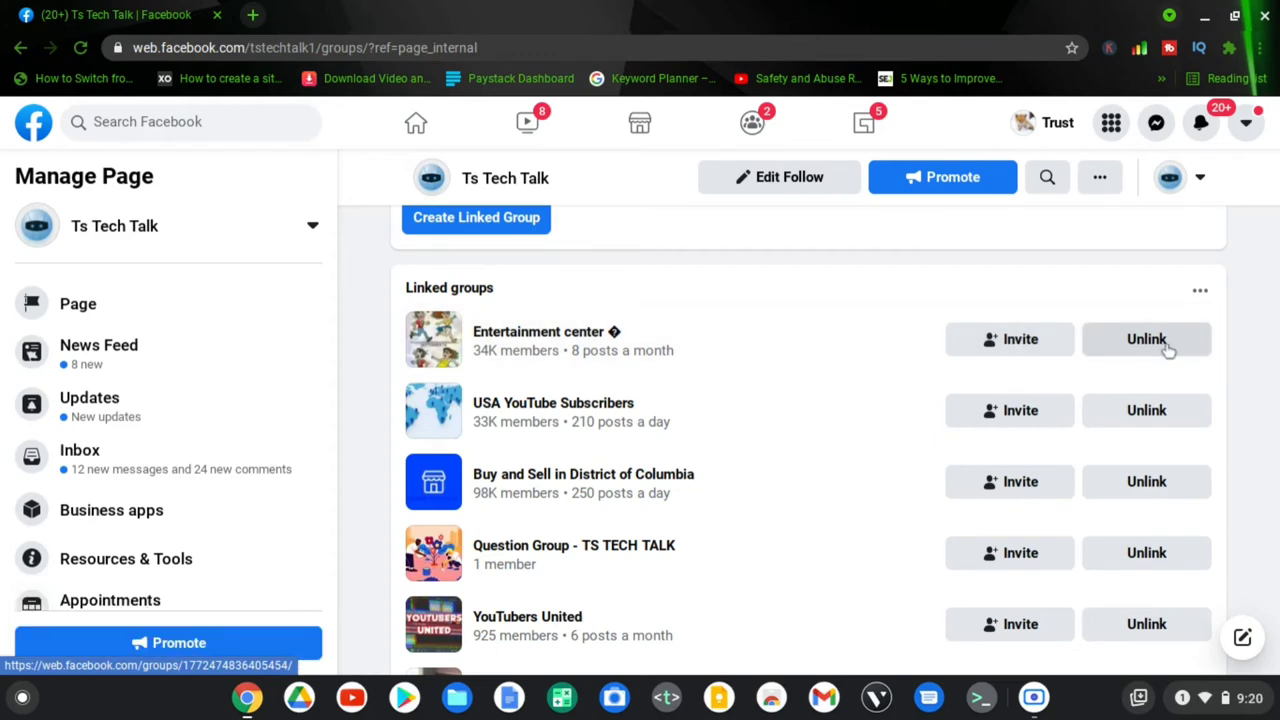
# Unlink Entertainment center, confirming in the Unlink group from Page dialog.
pyautogui.click(1146, 340)
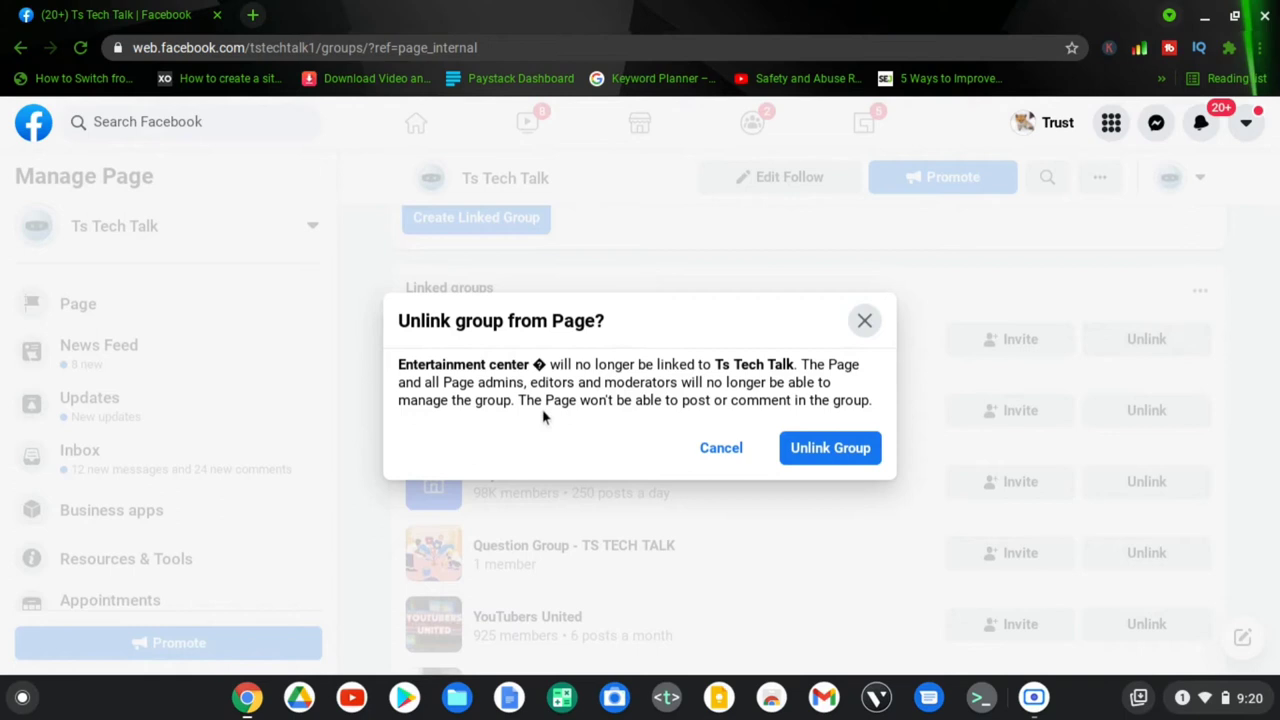
pyautogui.moveTo(544, 418)
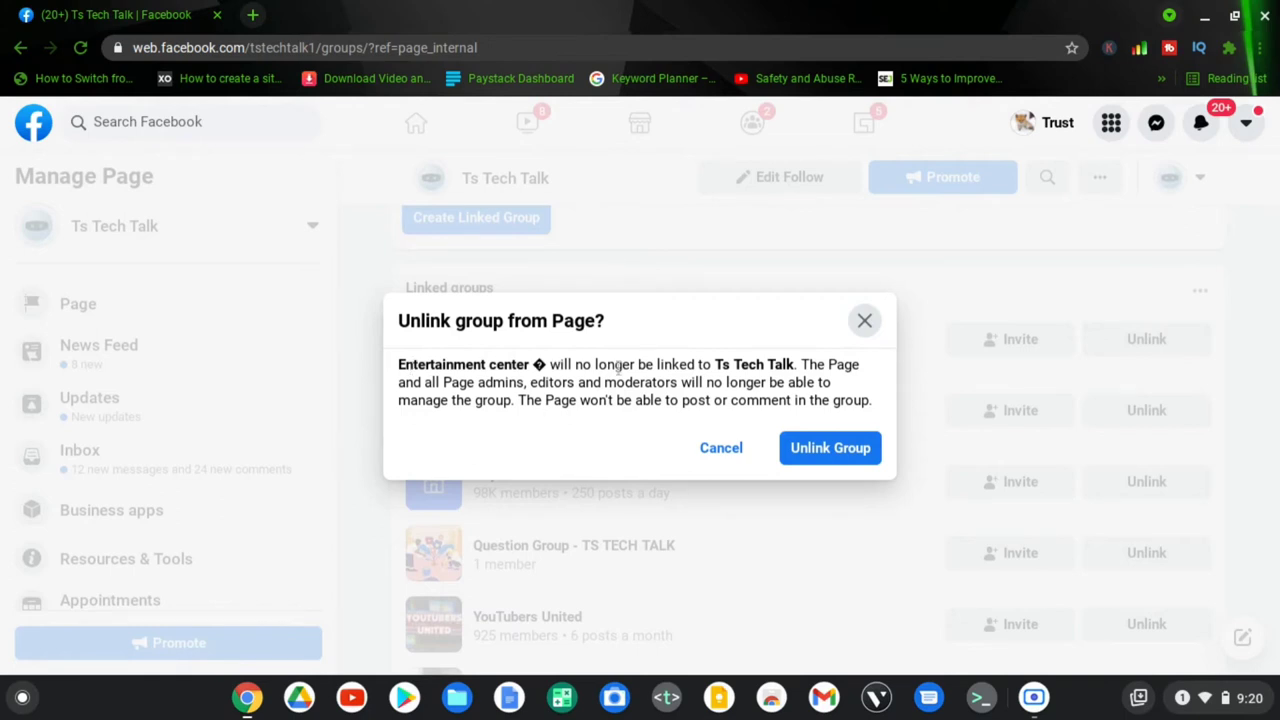
pyautogui.moveTo(830, 376)
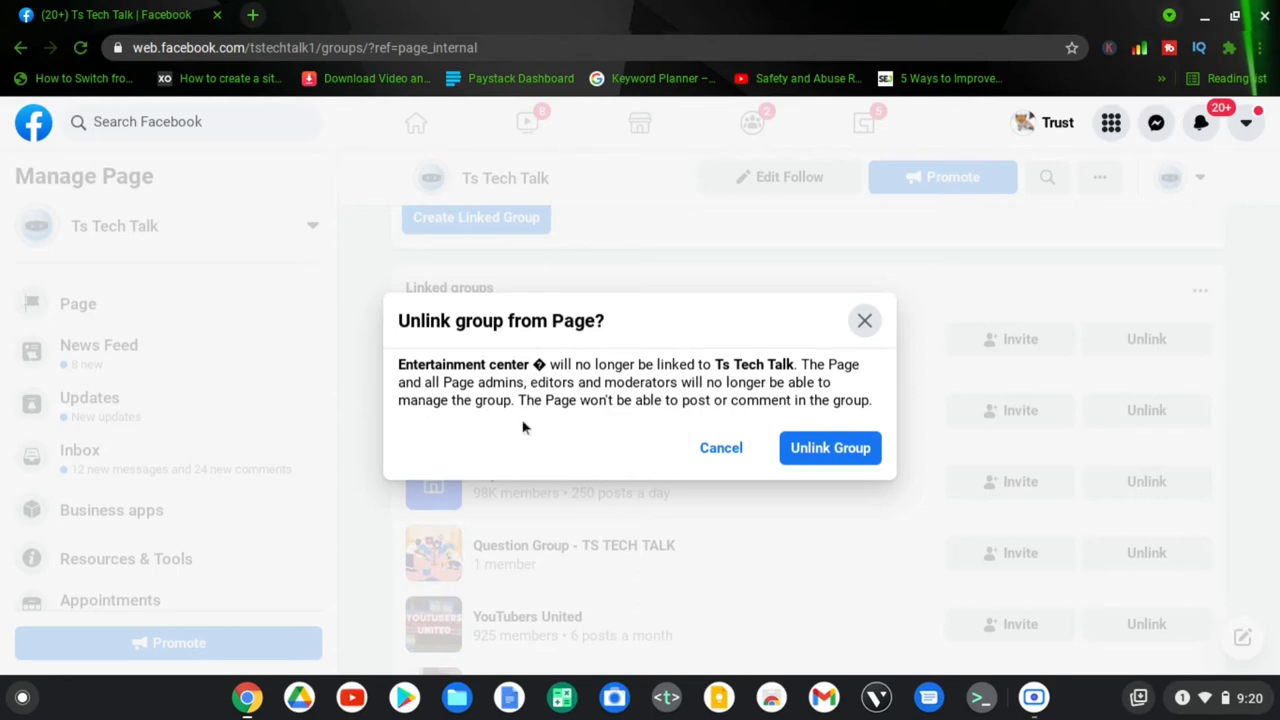
pyautogui.moveTo(830, 448)
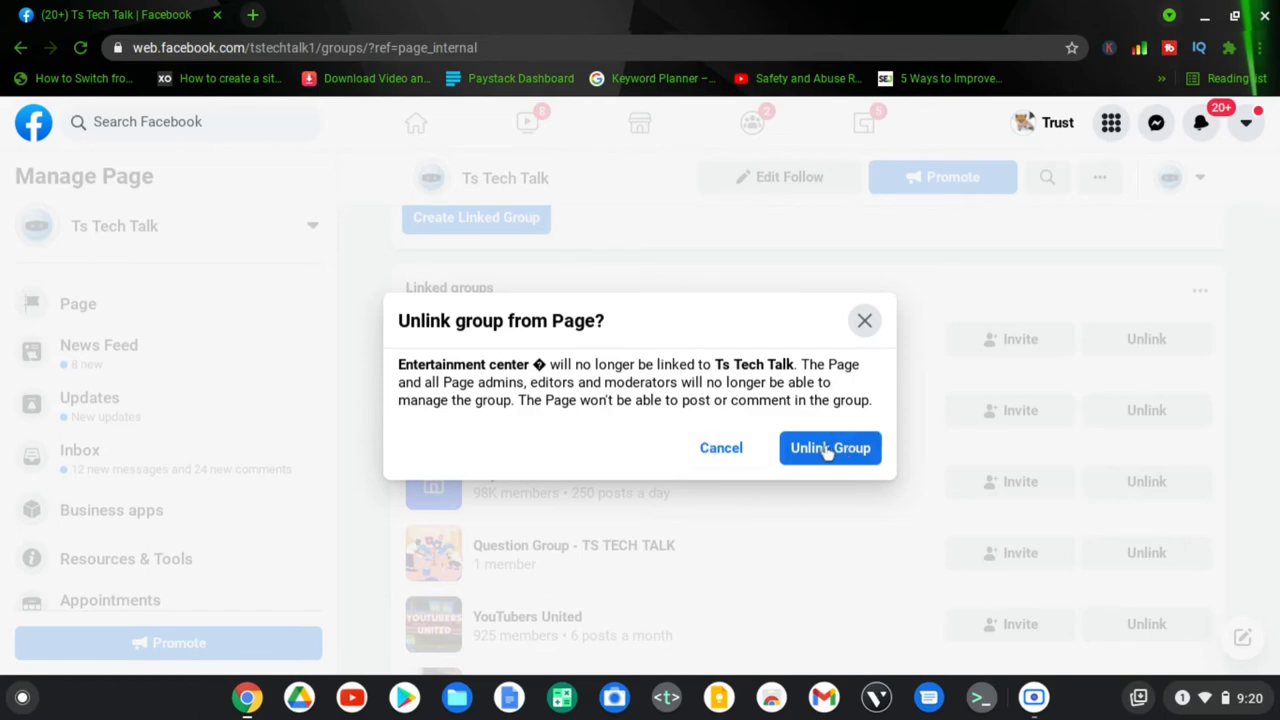
pyautogui.click(830, 448)
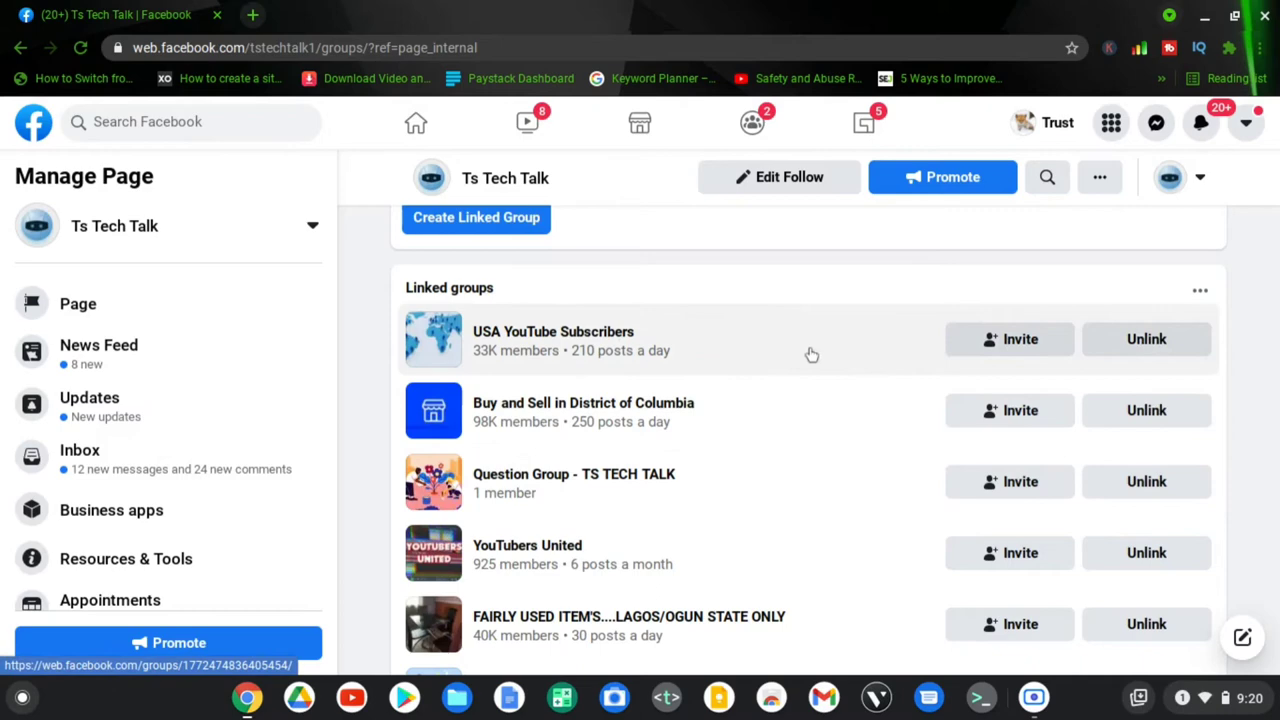
pyautogui.moveTo(1146, 340)
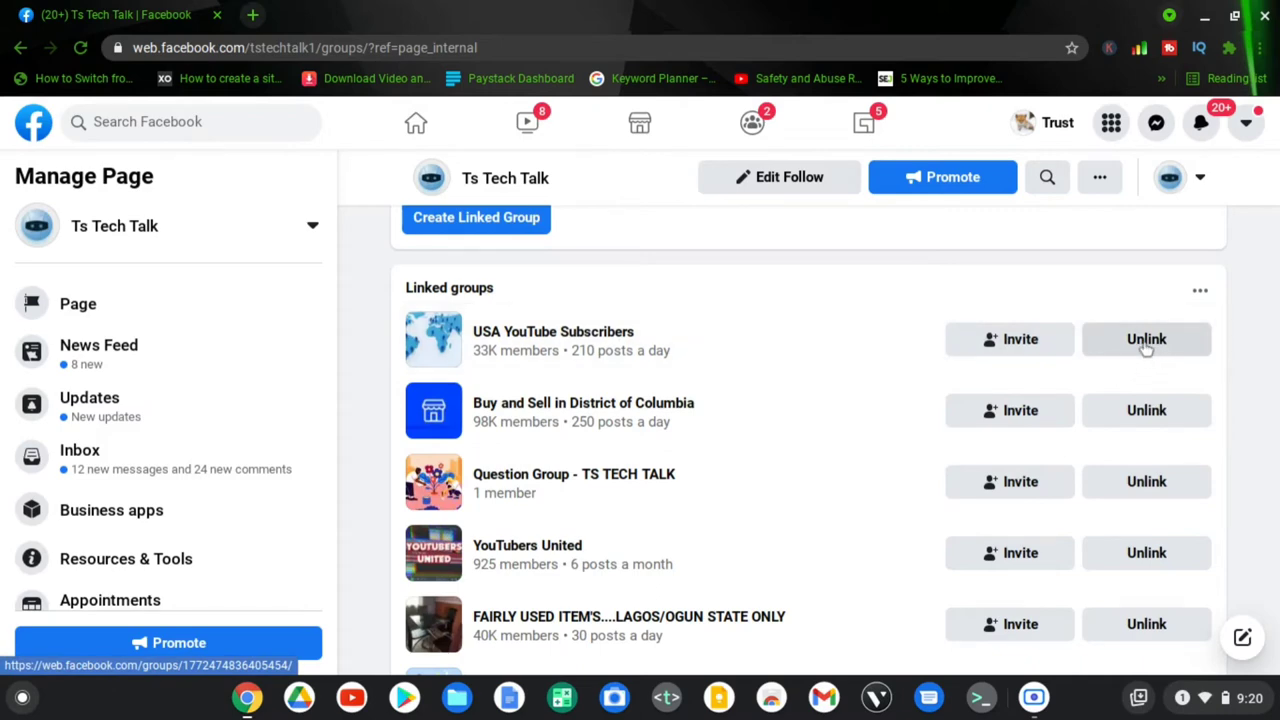
# Unlink USA YouTube Subscribers, the Lagos/Ogun used-items group and Youtuber USA, confirming each.
pyautogui.click(1146, 338)
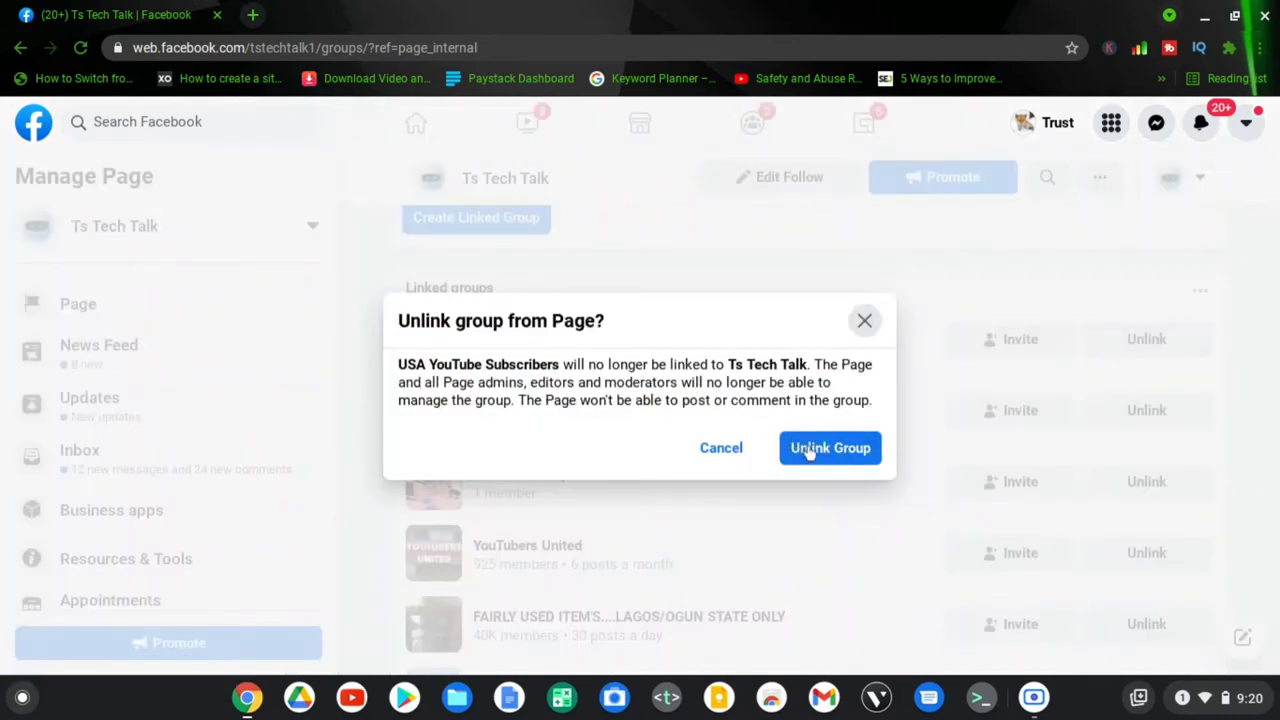
pyautogui.click(830, 448)
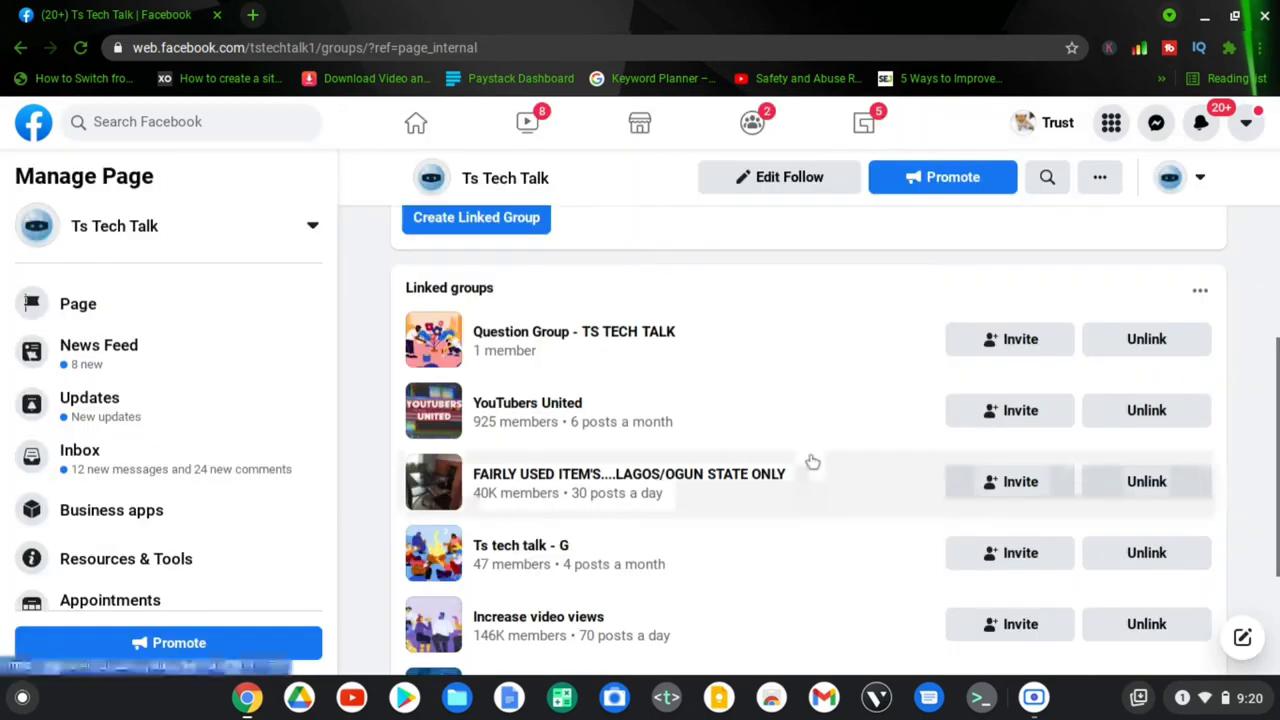
pyautogui.moveTo(1146, 480)
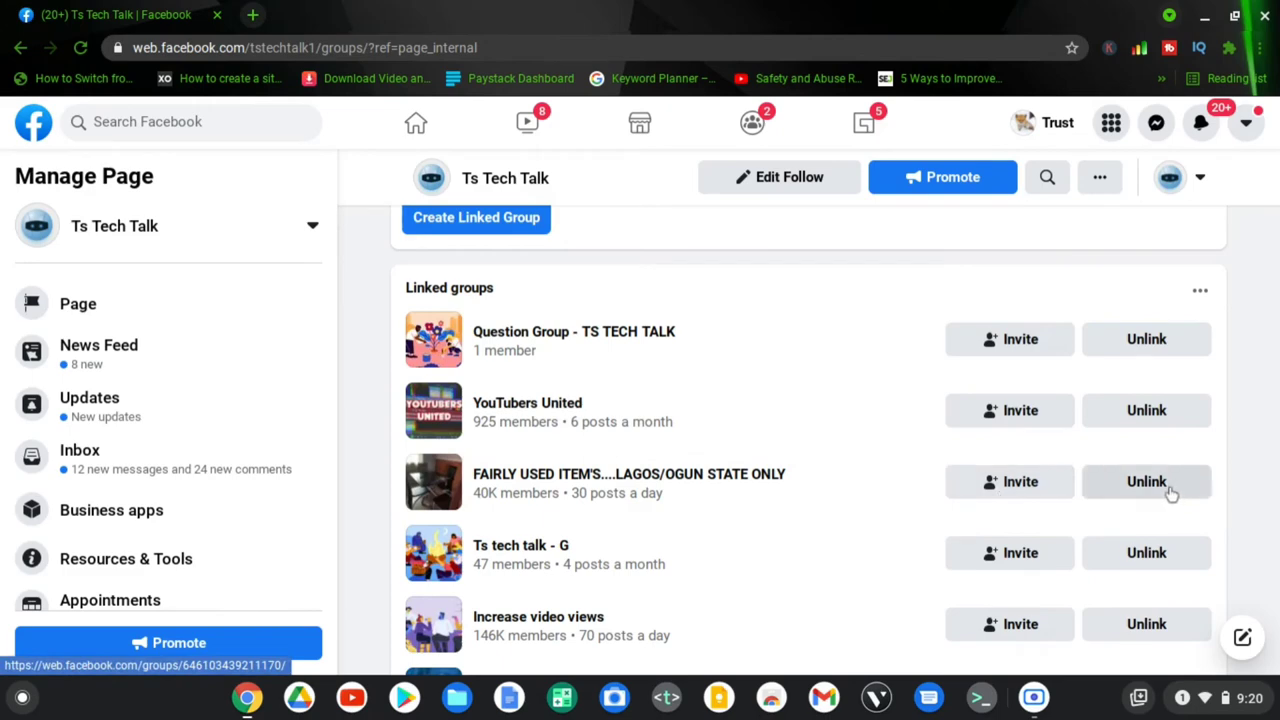
pyautogui.click(1146, 480)
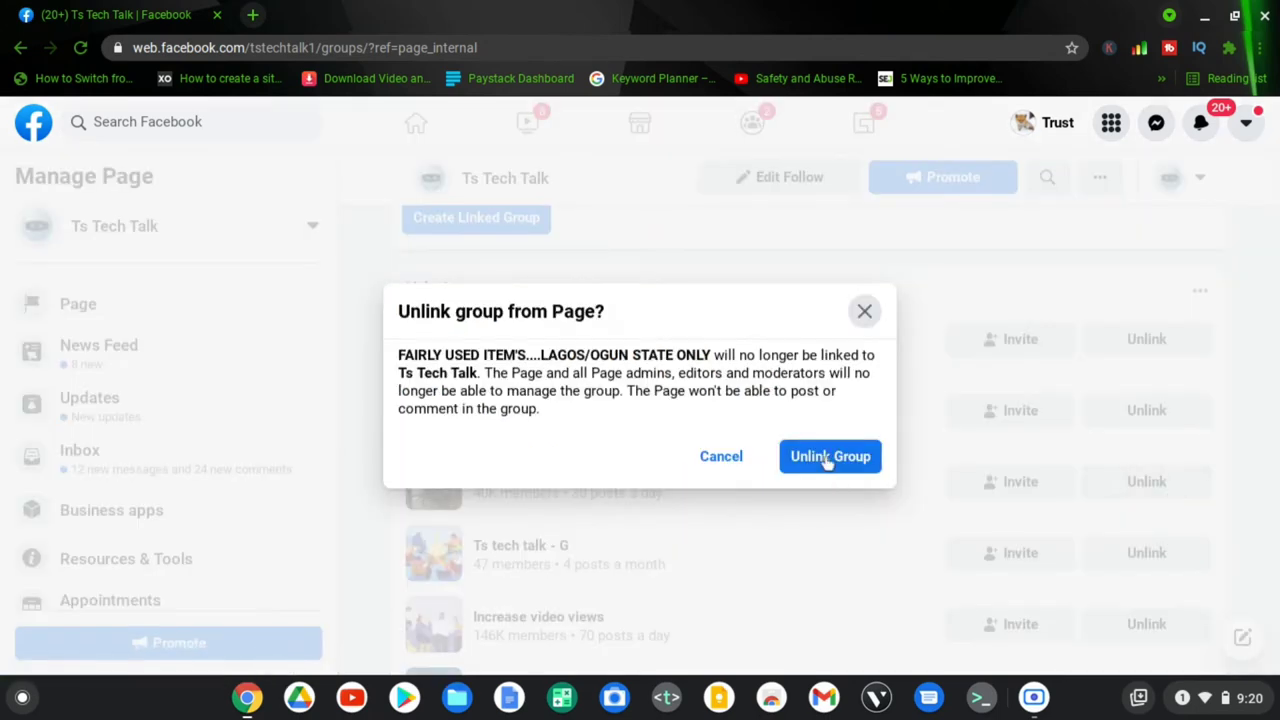
pyautogui.click(830, 456)
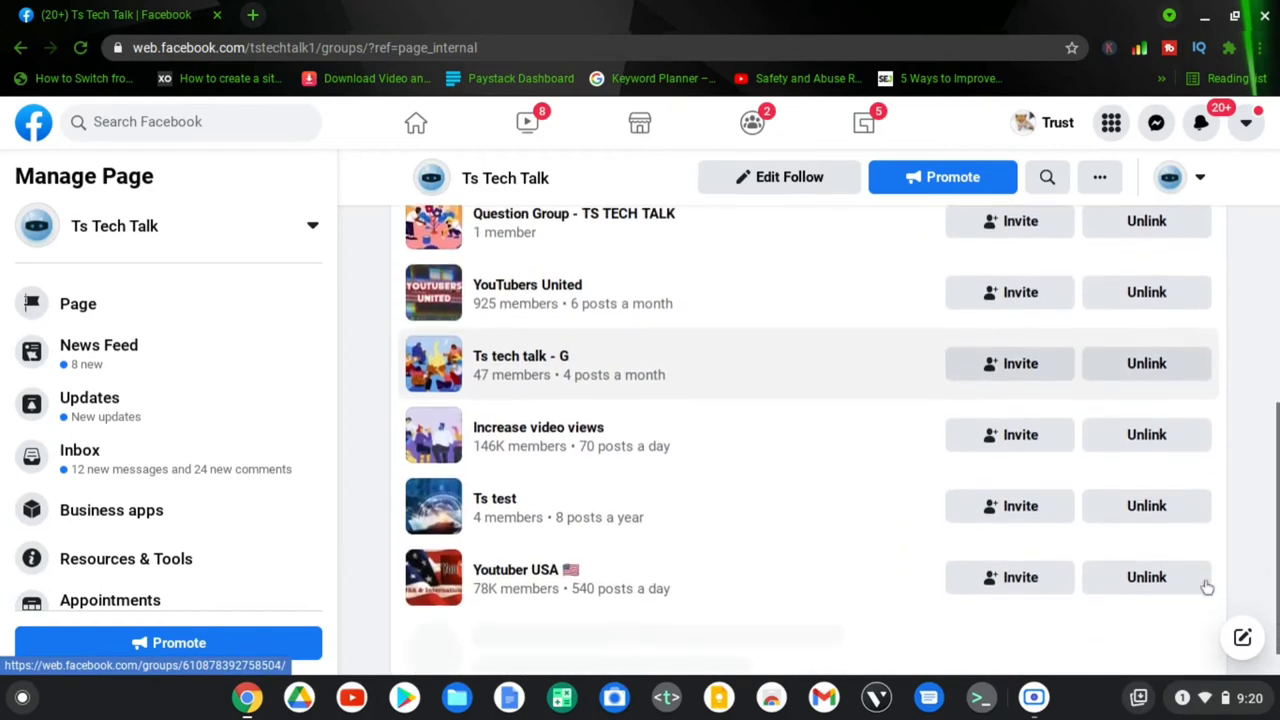
pyautogui.click(1148, 576)
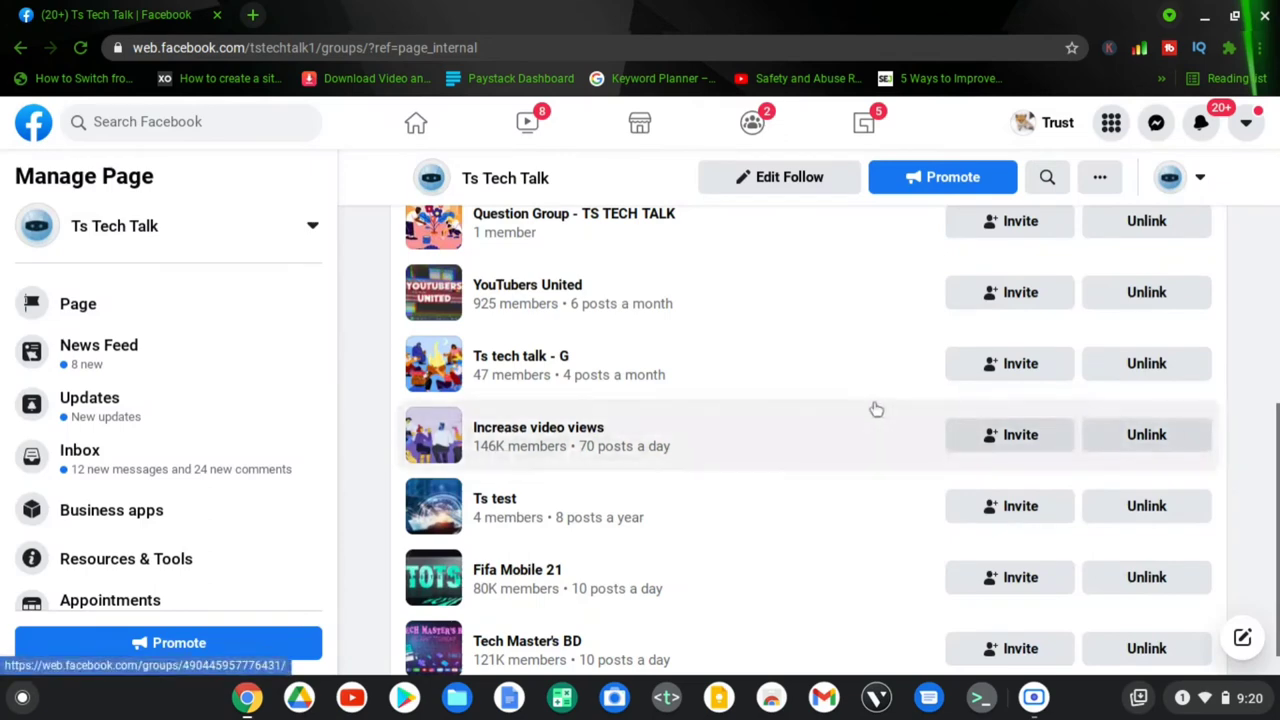
pyautogui.scroll(-3)
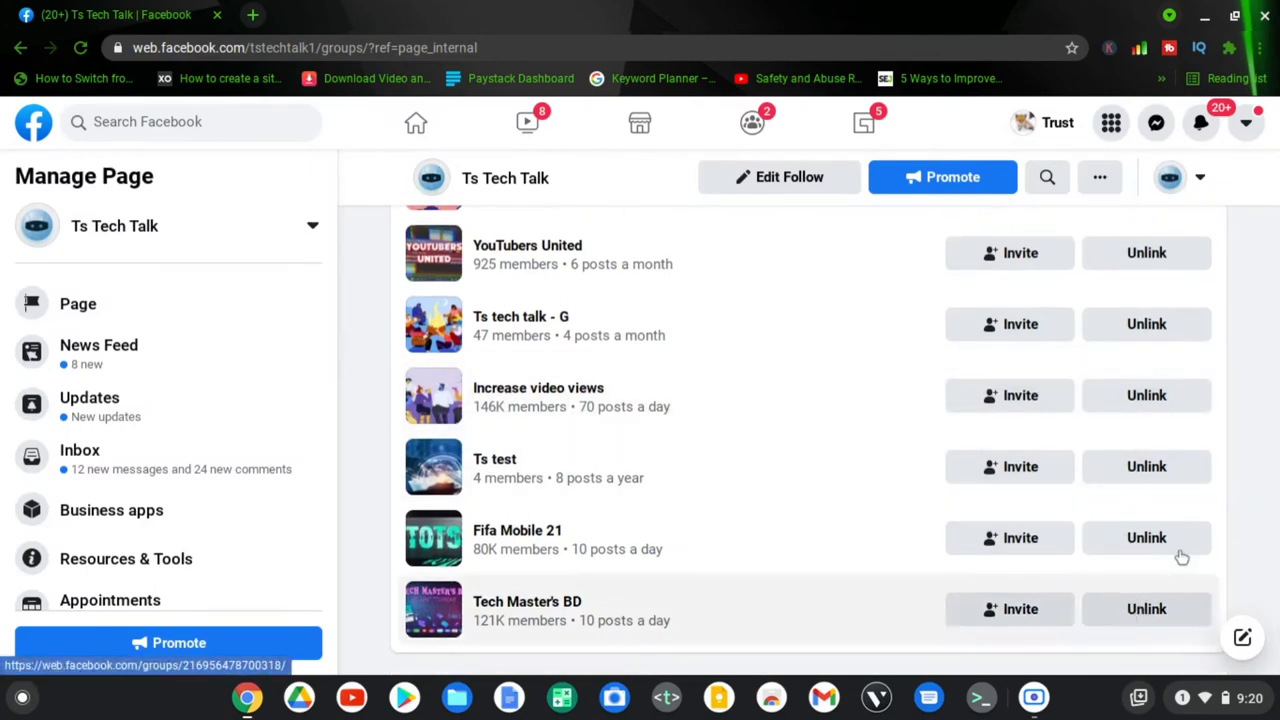
# Unlink Fifa Mobile 21 and YouTubers United, confirming each, leaving five linked groups.
pyautogui.click(1146, 536)
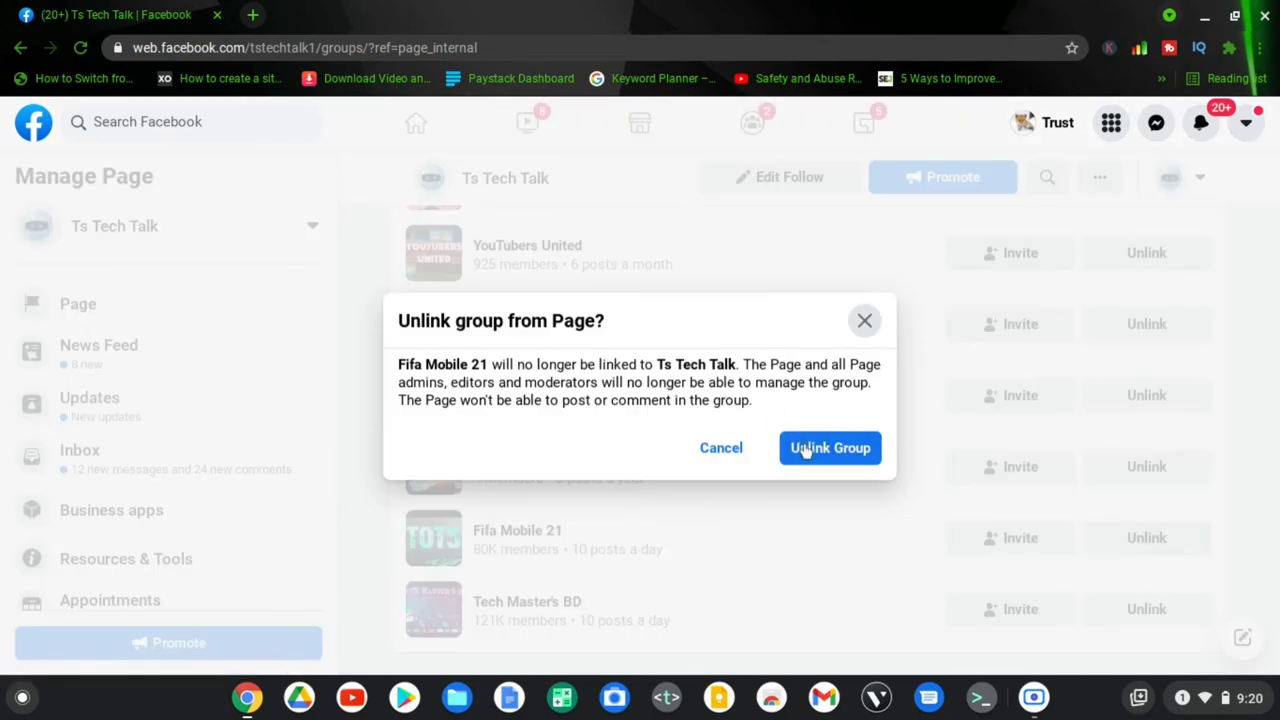
pyautogui.click(830, 448)
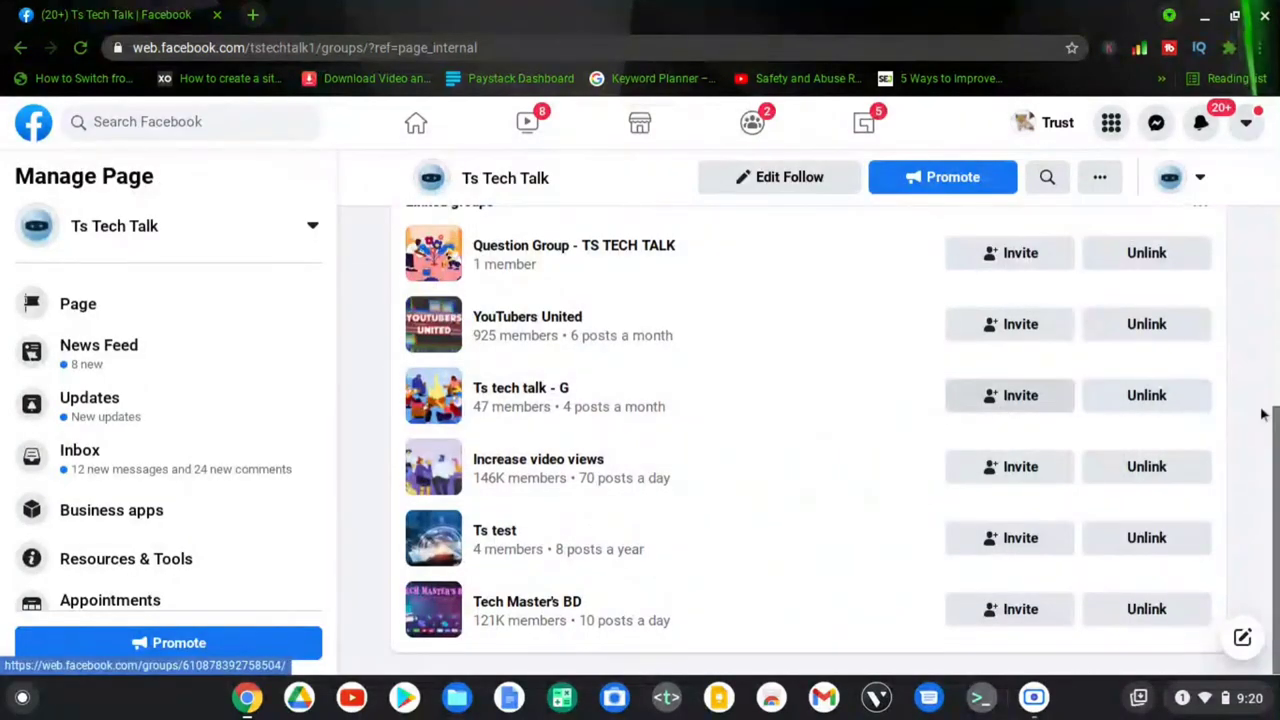
pyautogui.moveTo(796, 420)
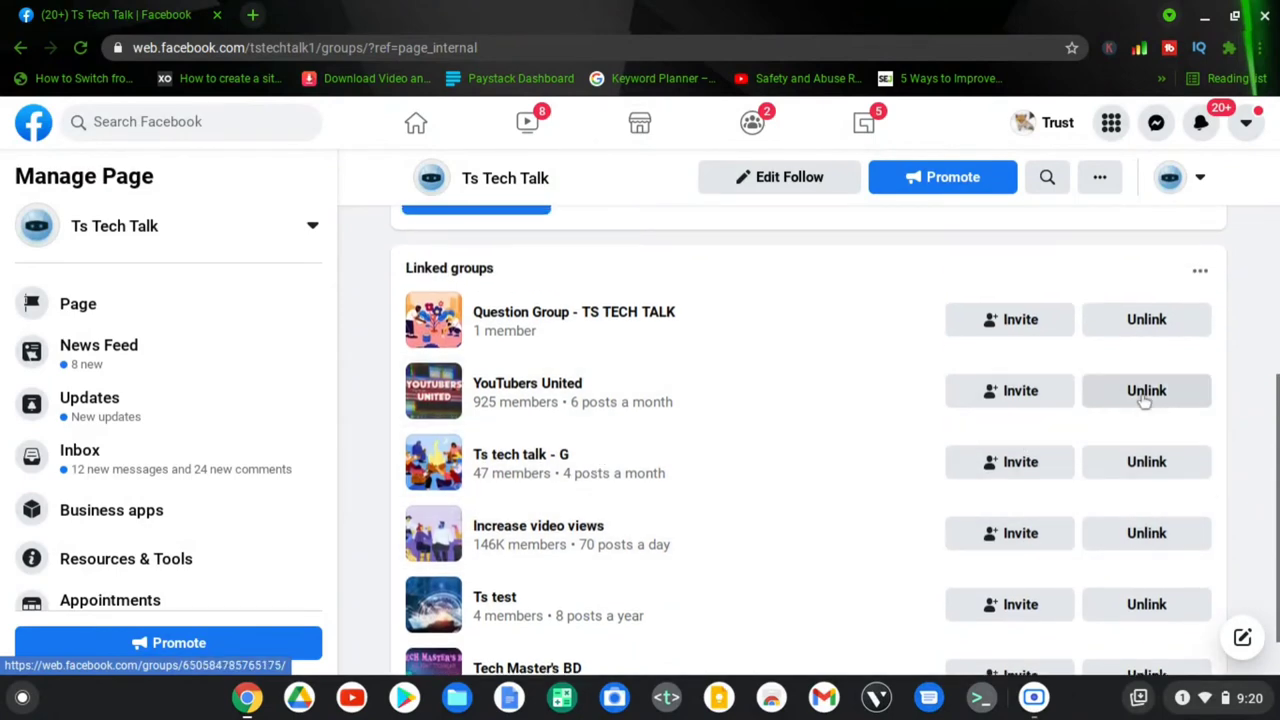
pyautogui.click(1146, 390)
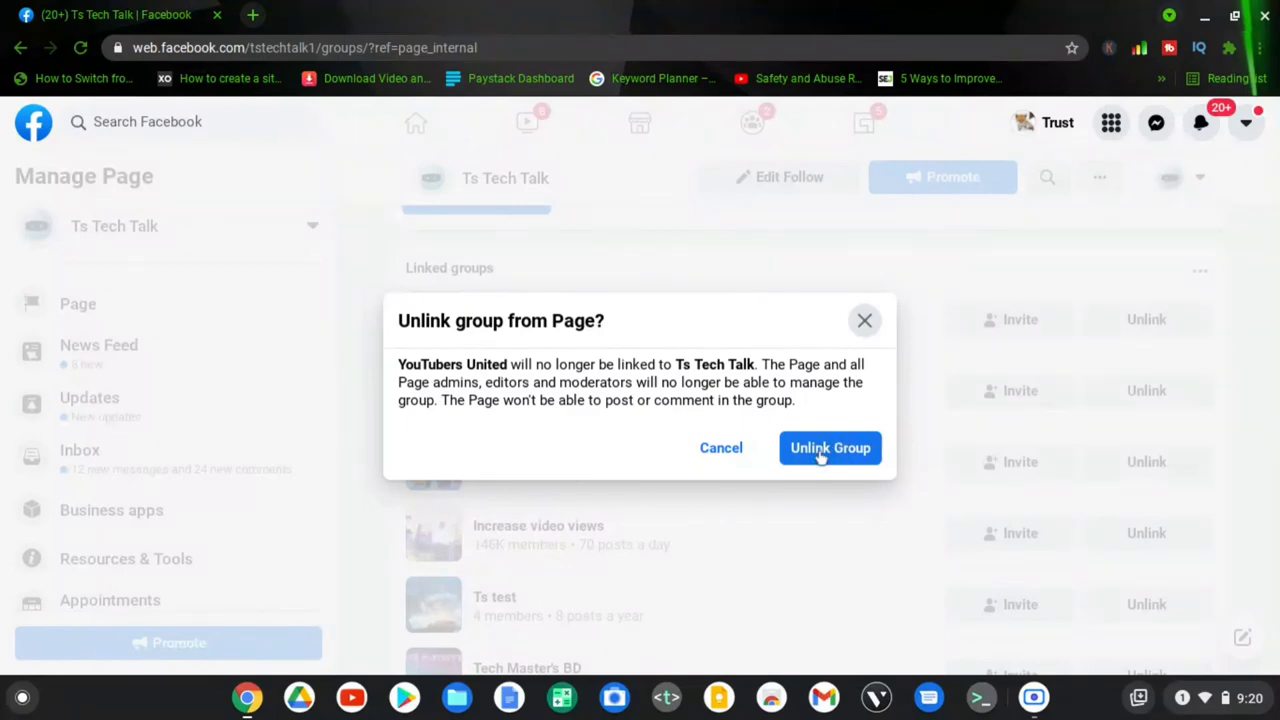
pyautogui.click(830, 448)
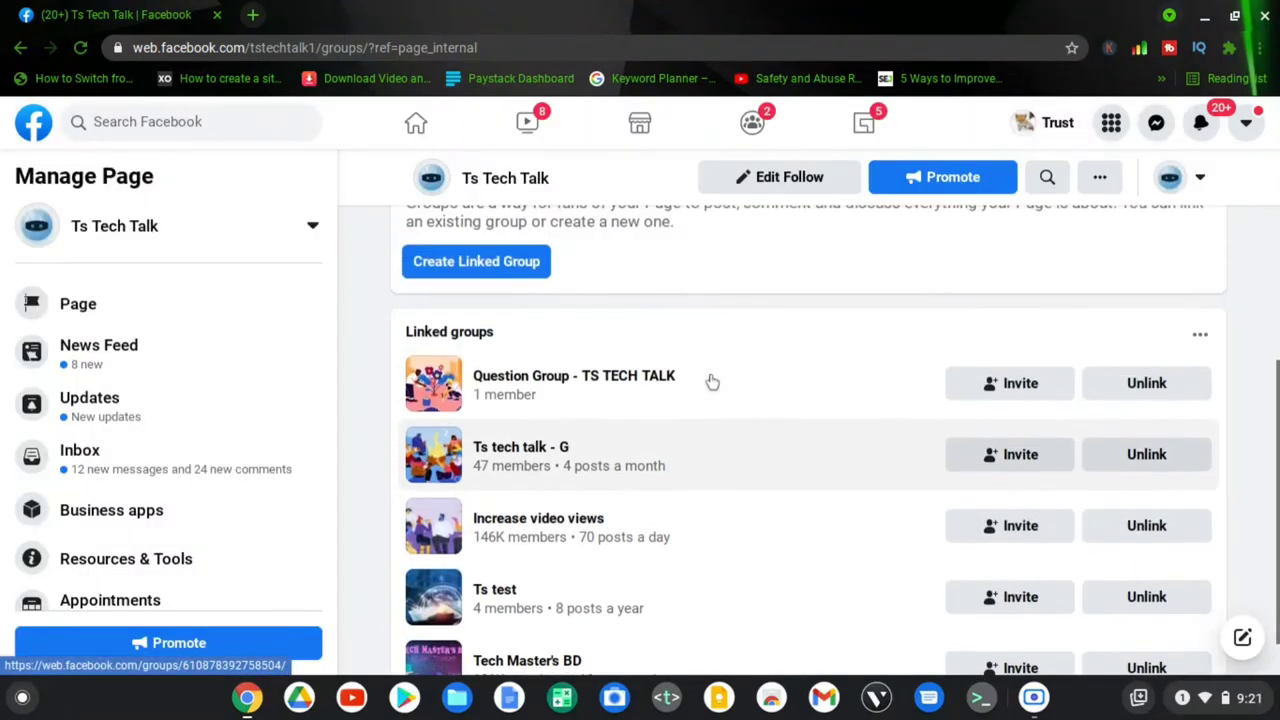
# Review the five remaining linked groups, then switch to the Scre.io recorder window.
pyautogui.scroll(-3)
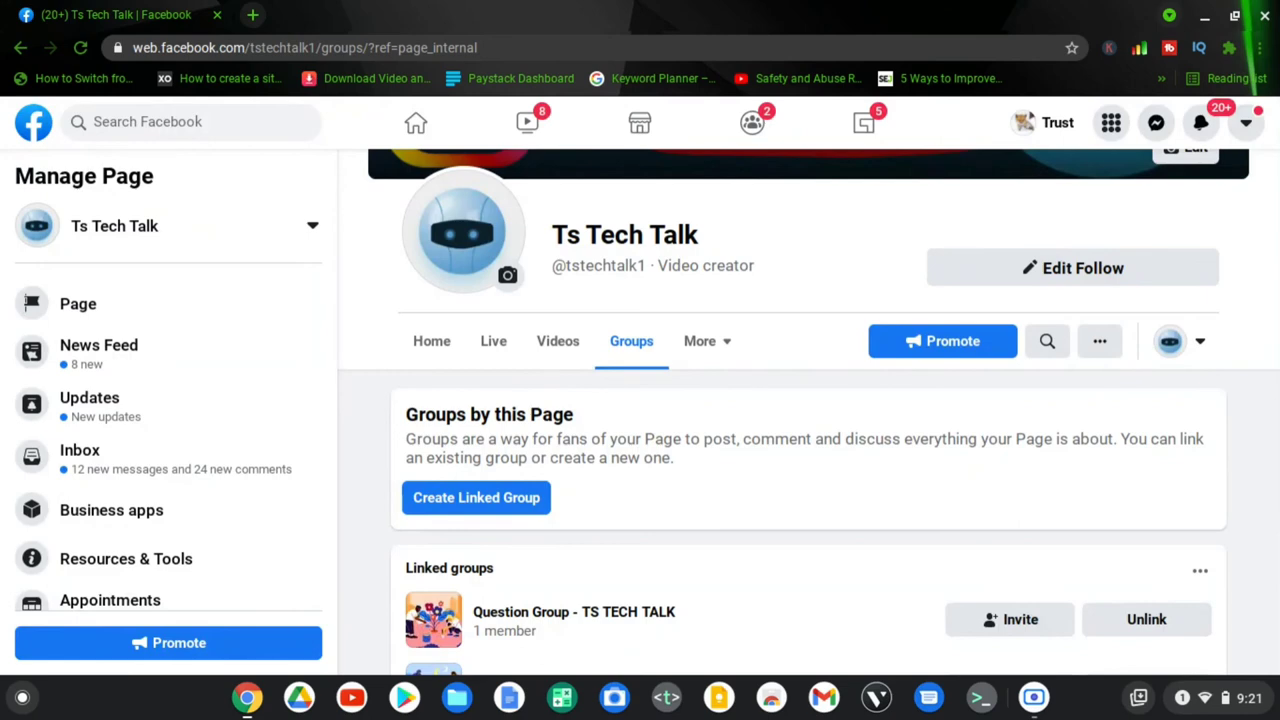
pyautogui.scroll(-3)
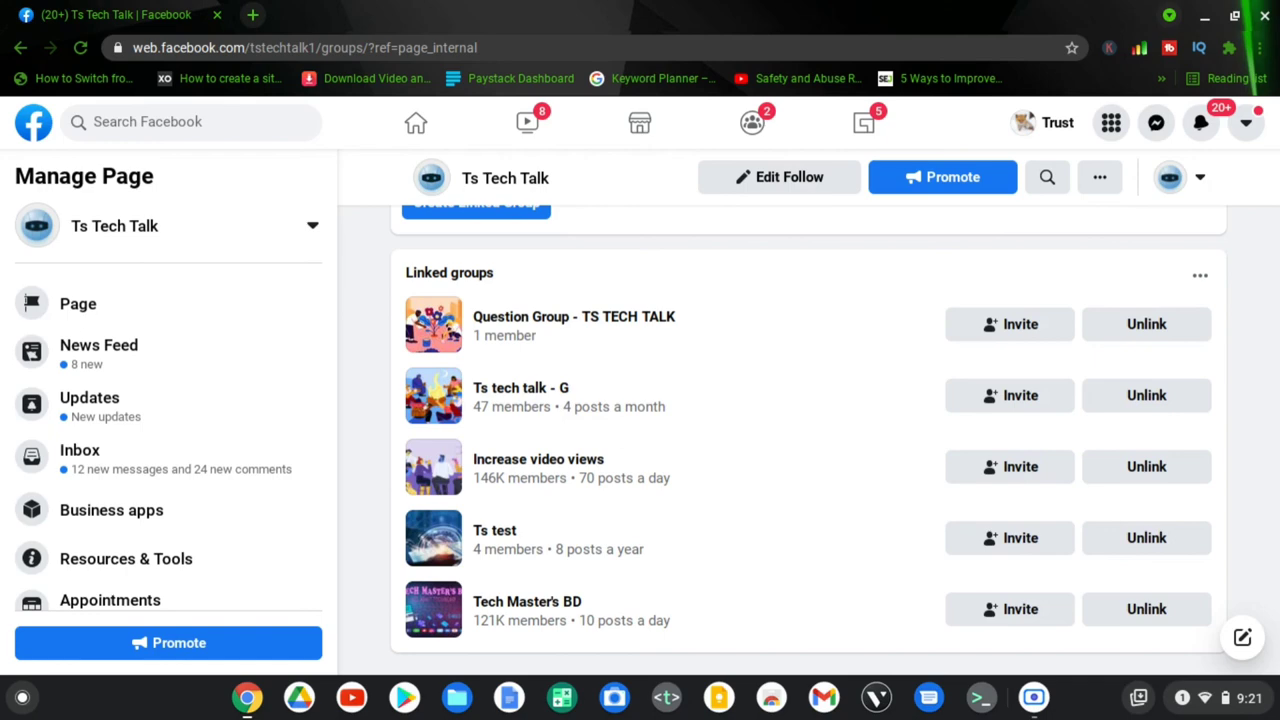
pyautogui.moveTo(520, 396)
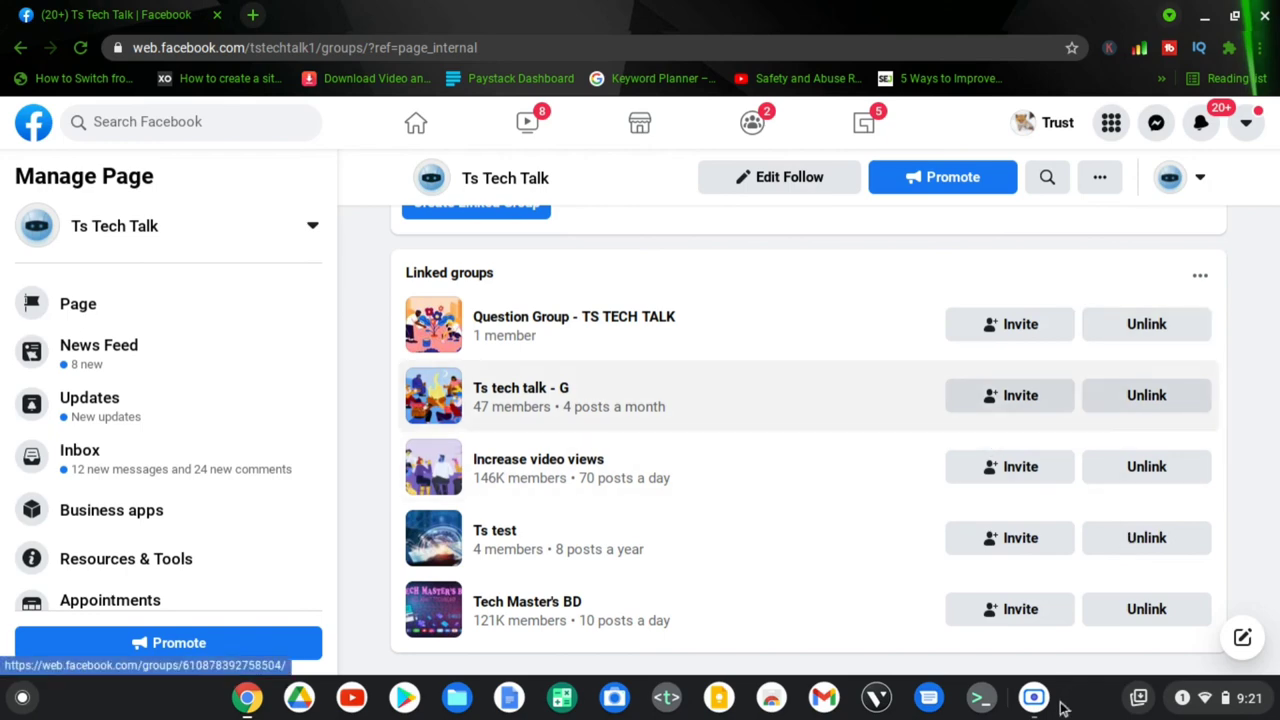
pyautogui.click(1034, 696)
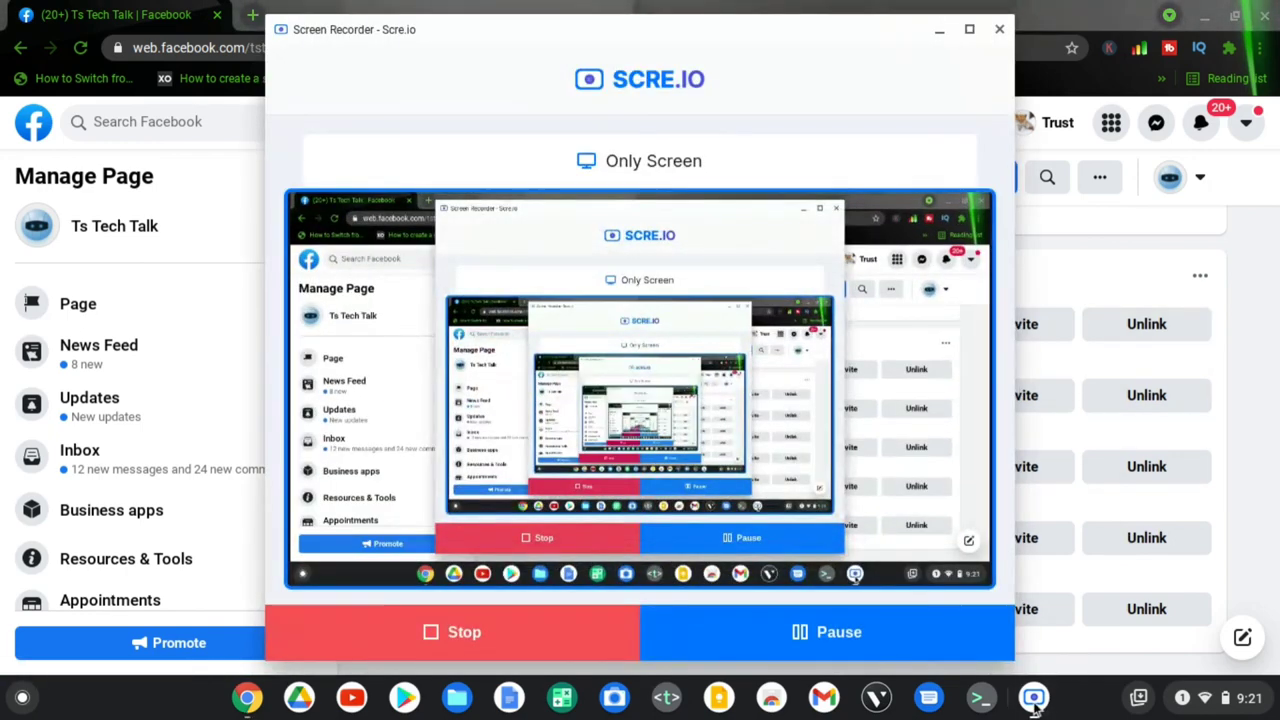